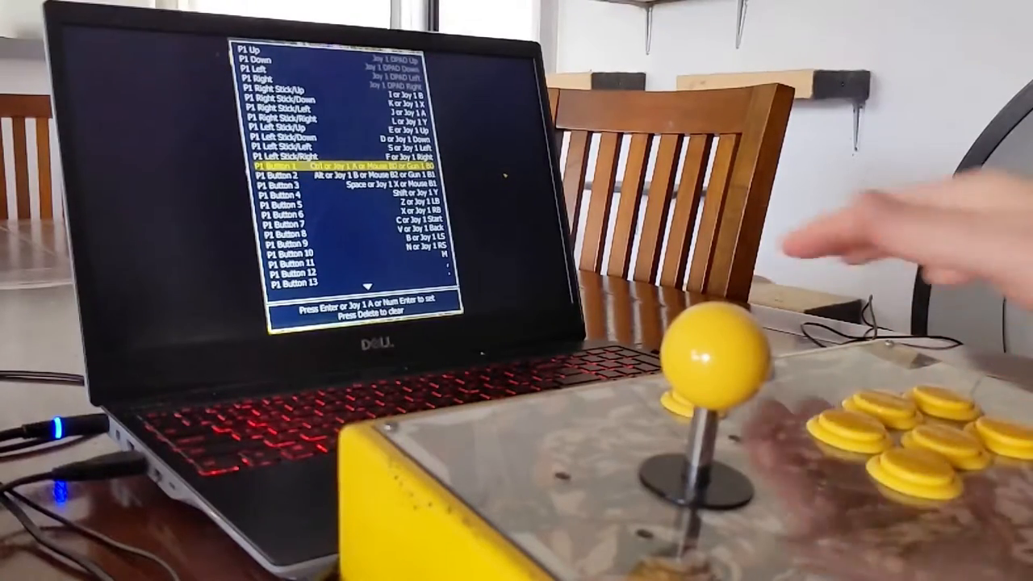
Reassign P1 Button 1, Button 2 and the next player 1 button to the arcade stick's buttons
{"action": "key", "text": "delete"}
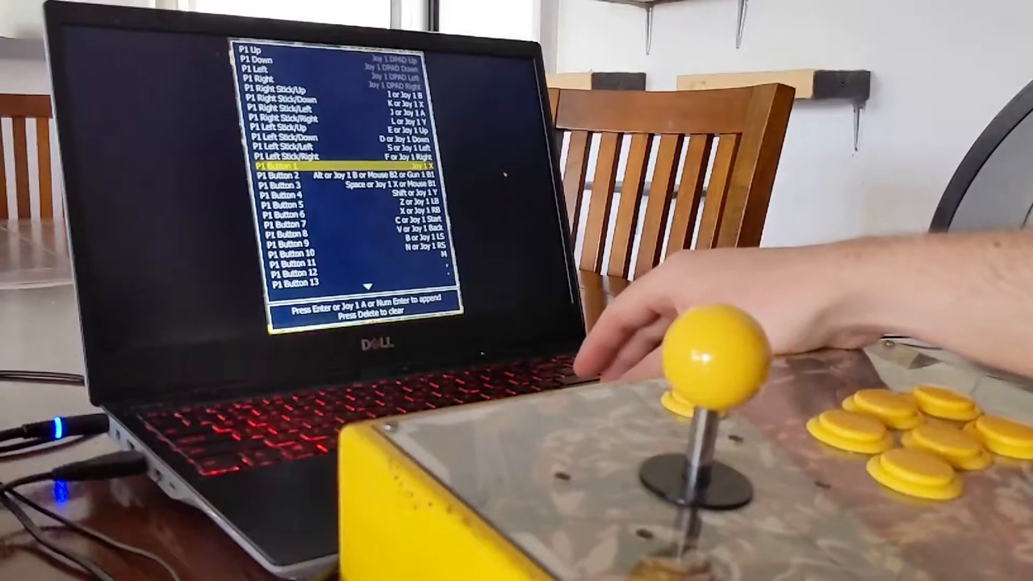
{"action": "key", "text": "down"}
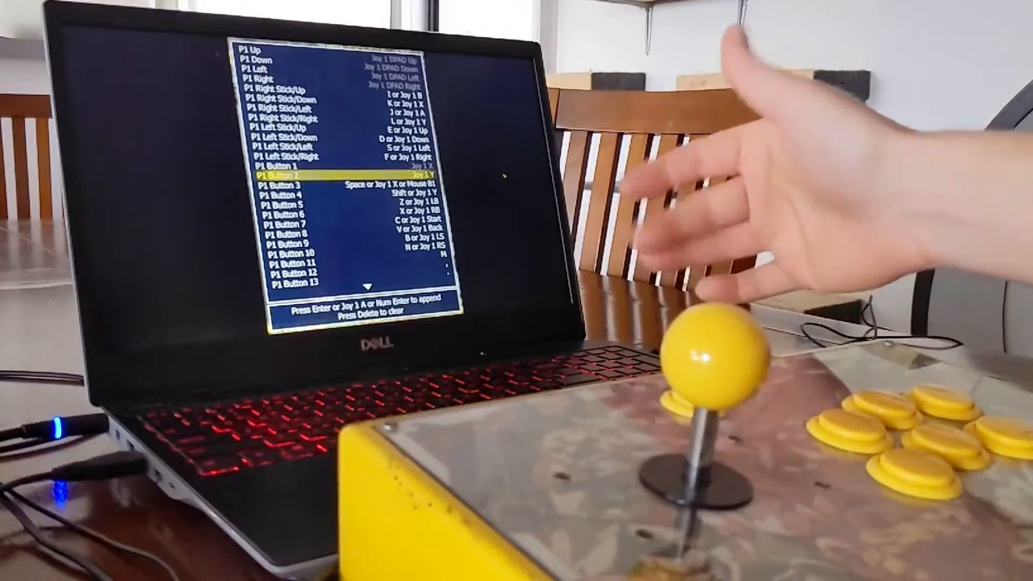
{"action": "key", "text": "down"}
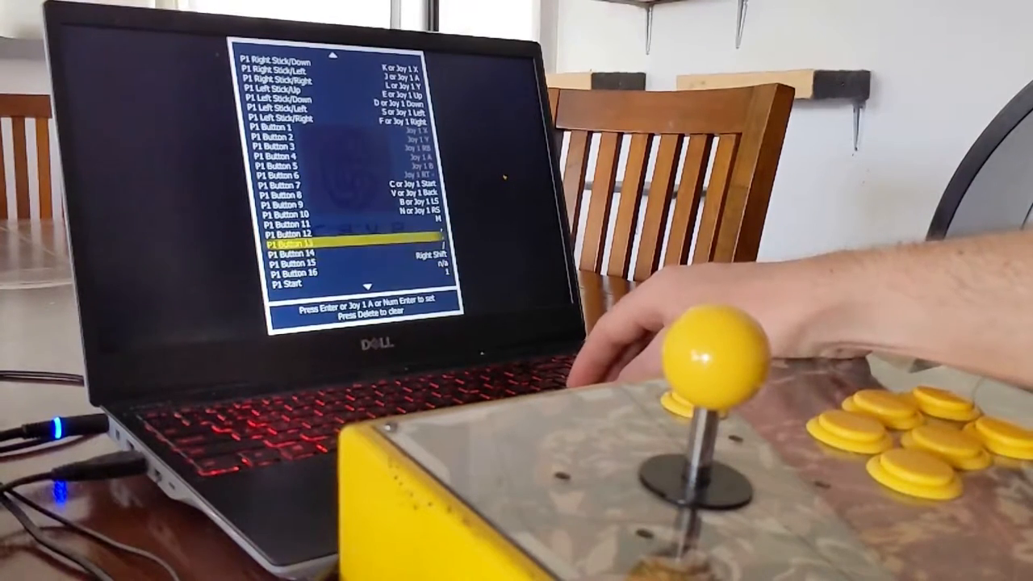
{"action": "key", "text": "down"}
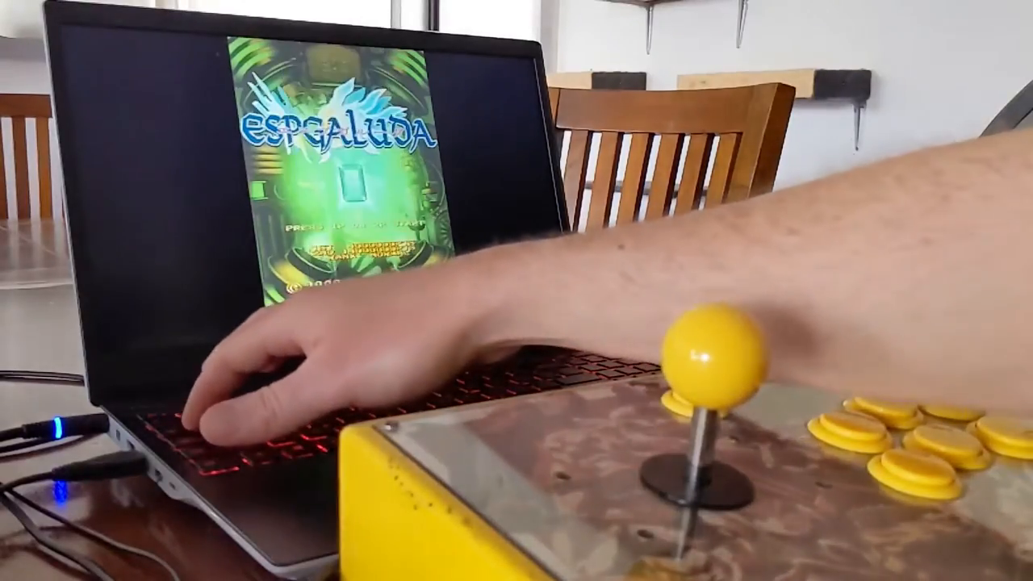
Resume Espgaluda and start a game from its title screen
{"action": "key", "text": "enter"}
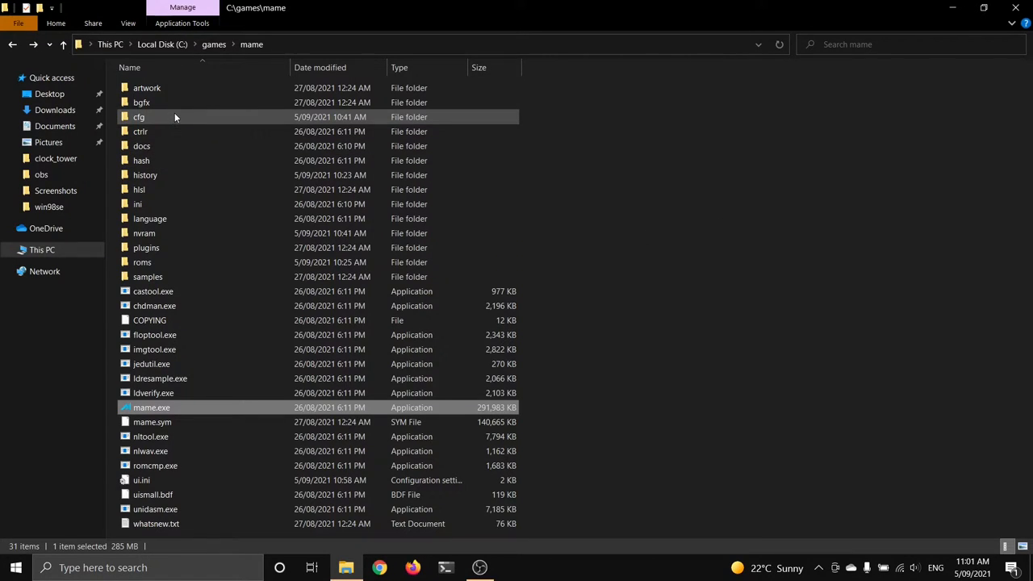
Enter the cfg folder and view default.cfg's joystick mappings in Notepad
{"action": "double_click", "coordinate": [139, 117]}
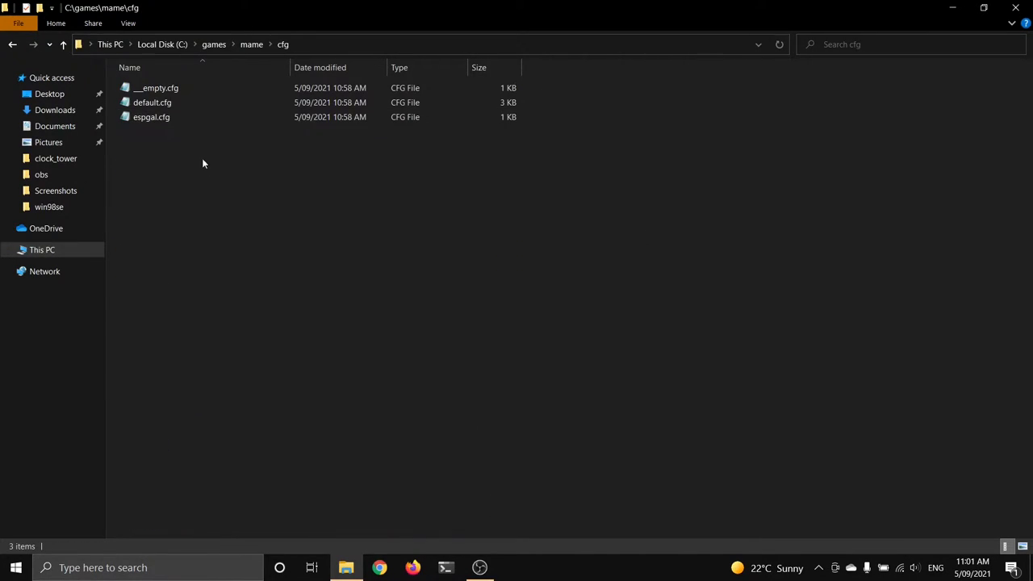
{"action": "double_click", "coordinate": [152, 103]}
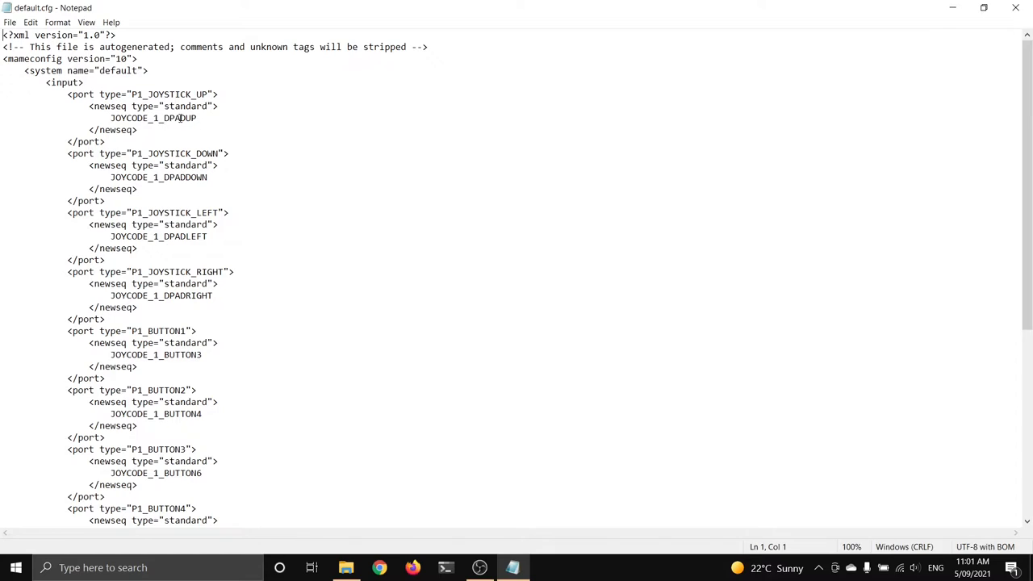
{"action": "scroll", "scroll_direction": "down", "scroll_amount": 3}
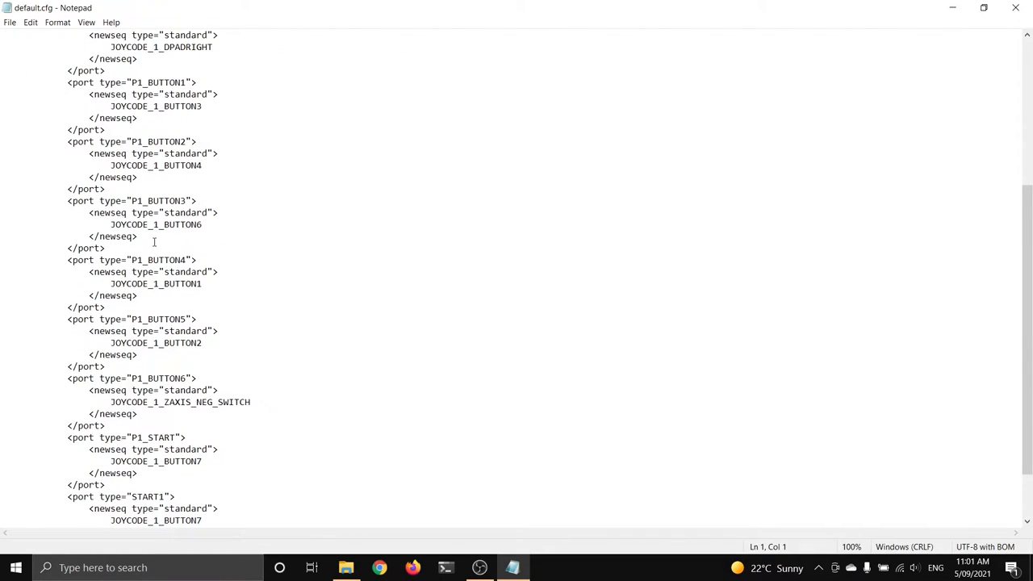
{"action": "scroll", "scroll_direction": "down", "scroll_amount": 3}
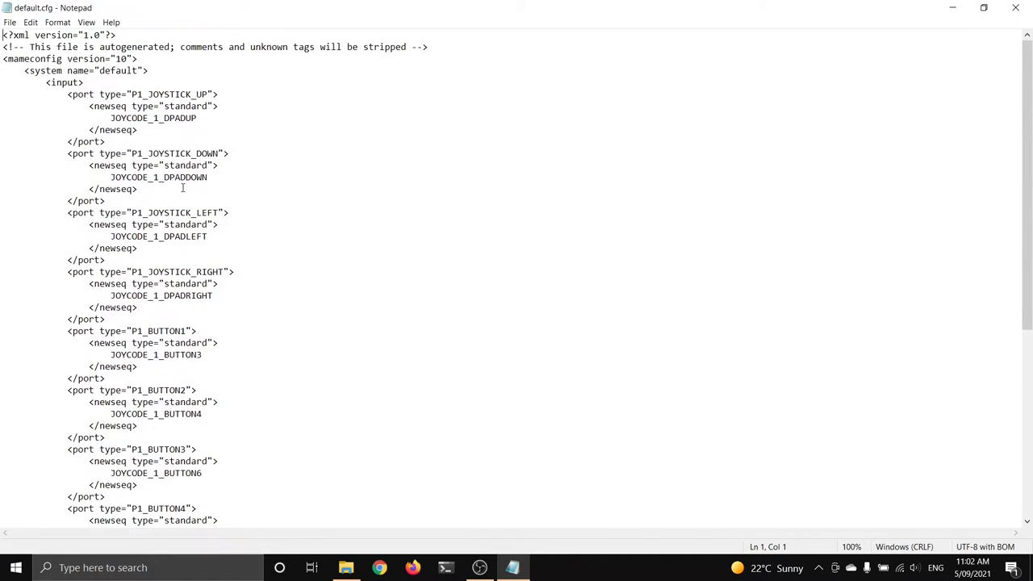
{"action": "mouse_move", "coordinate": [1015, 10]}
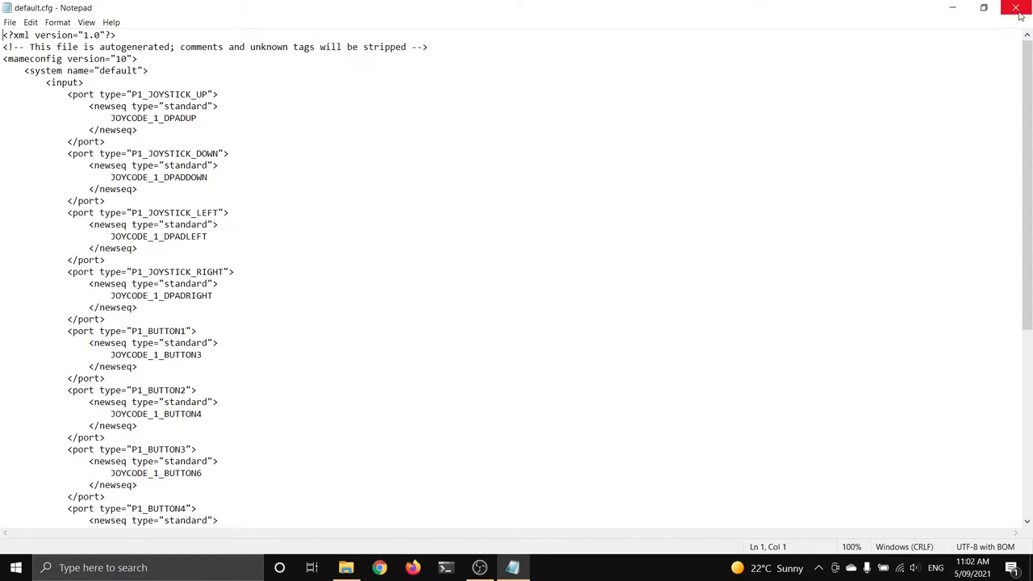
Close default.cfg and select espgal.cfg in the cfg folder
{"action": "left_click", "coordinate": [1015, 7]}
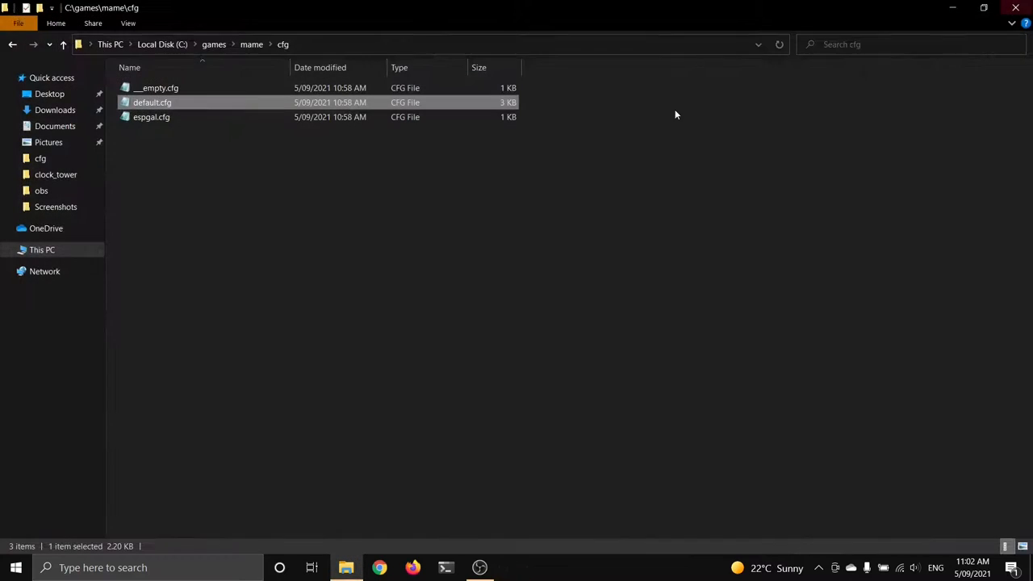
{"action": "mouse_move", "coordinate": [377, 291]}
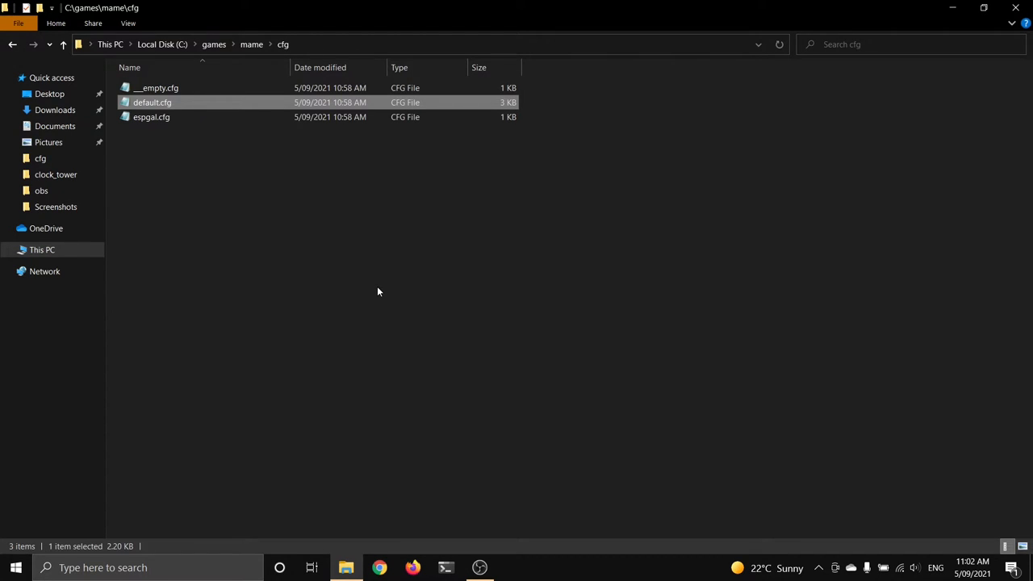
{"action": "mouse_move", "coordinate": [152, 103]}
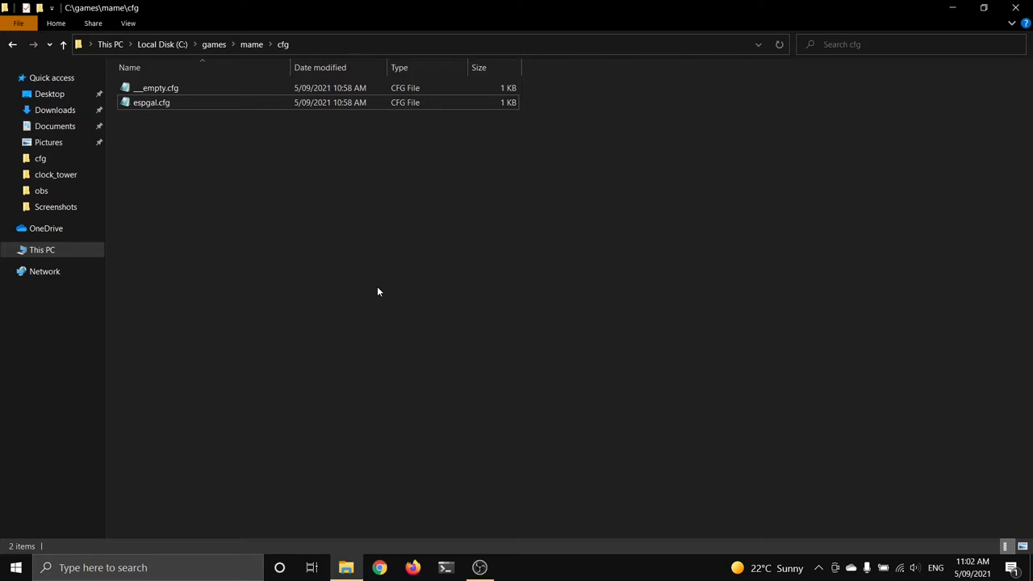
{"action": "left_click", "coordinate": [158, 88]}
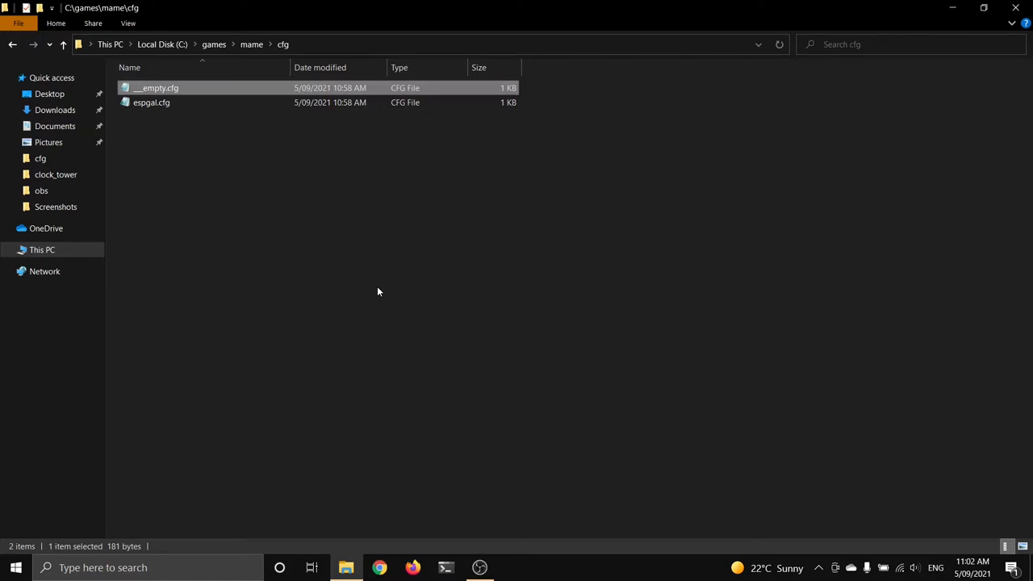
{"action": "left_click", "coordinate": [151, 104]}
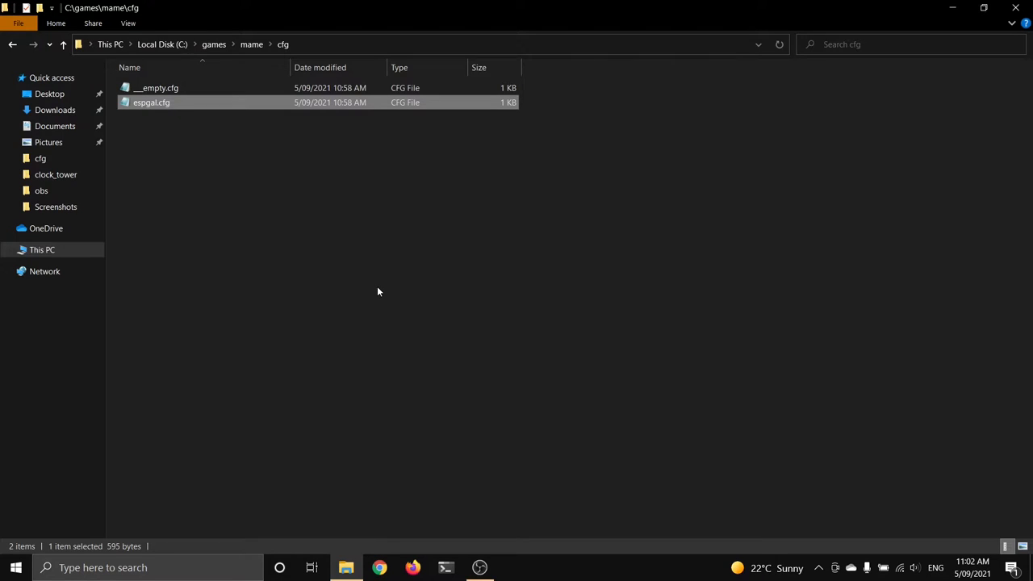
{"action": "mouse_move", "coordinate": [151, 103]}
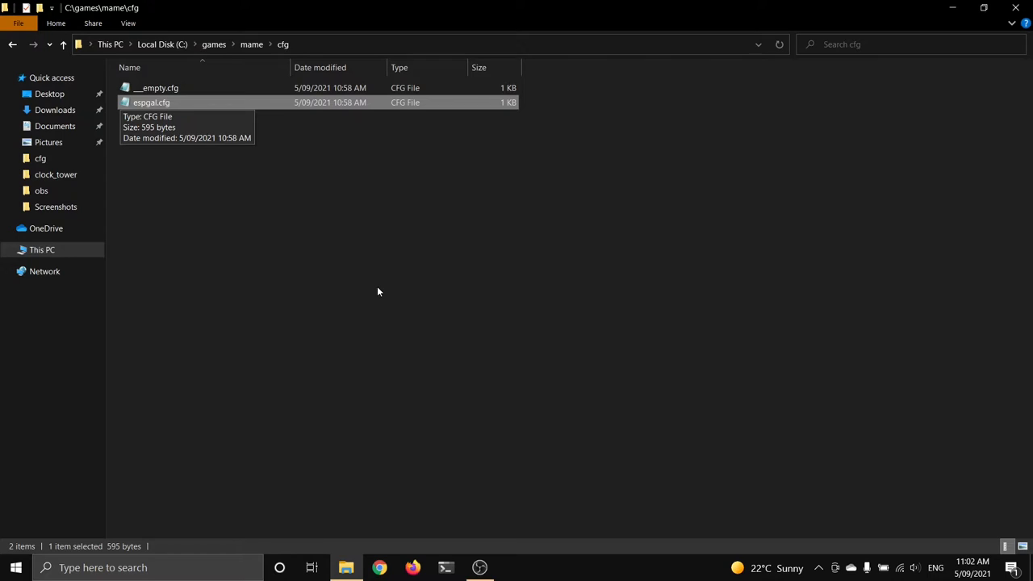
View espgal.cfg in Notepad, close it and go back to the MAME installation folder
{"action": "double_click", "coordinate": [152, 103]}
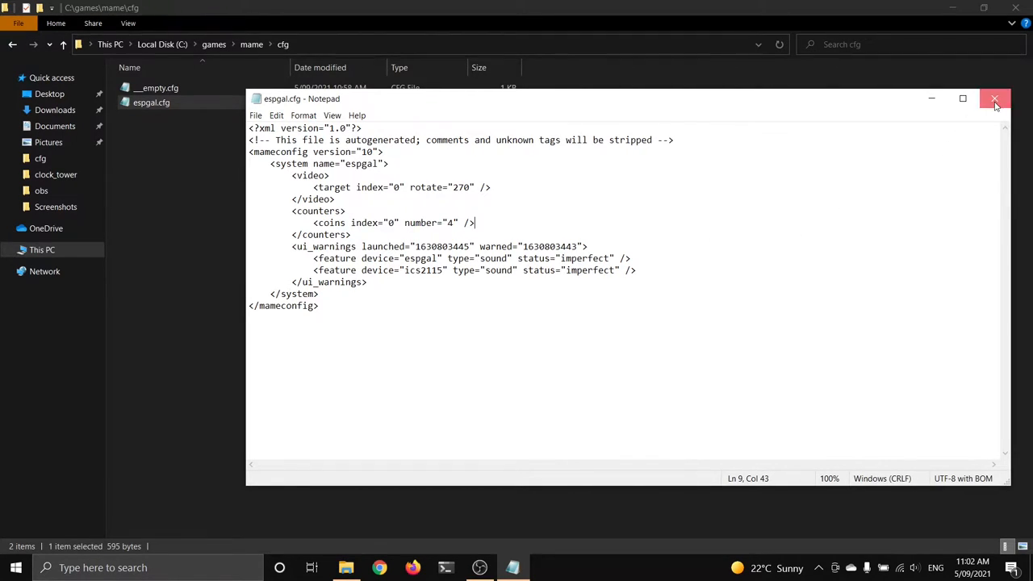
{"action": "left_click", "coordinate": [994, 98]}
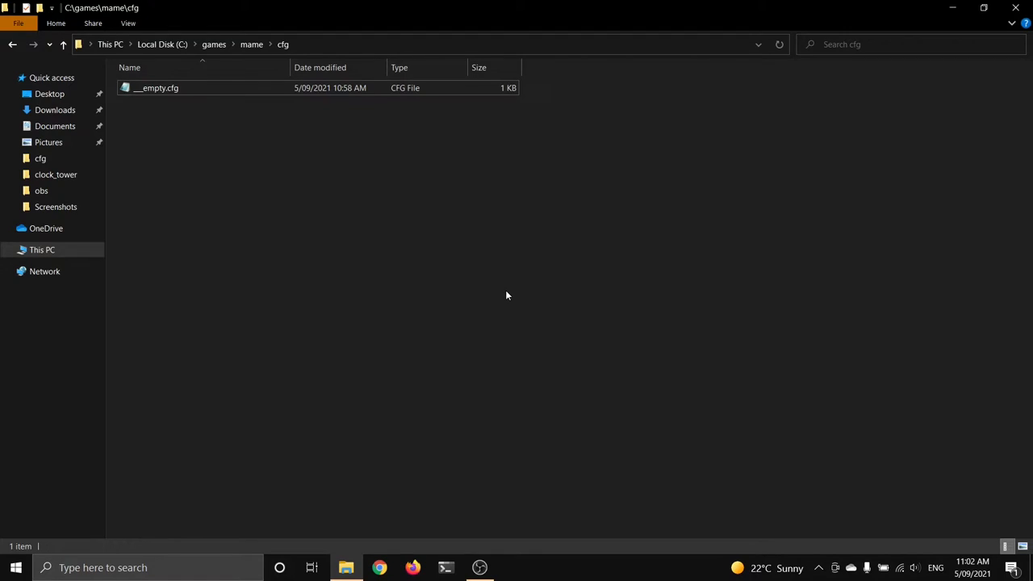
{"action": "left_click", "coordinate": [63, 45]}
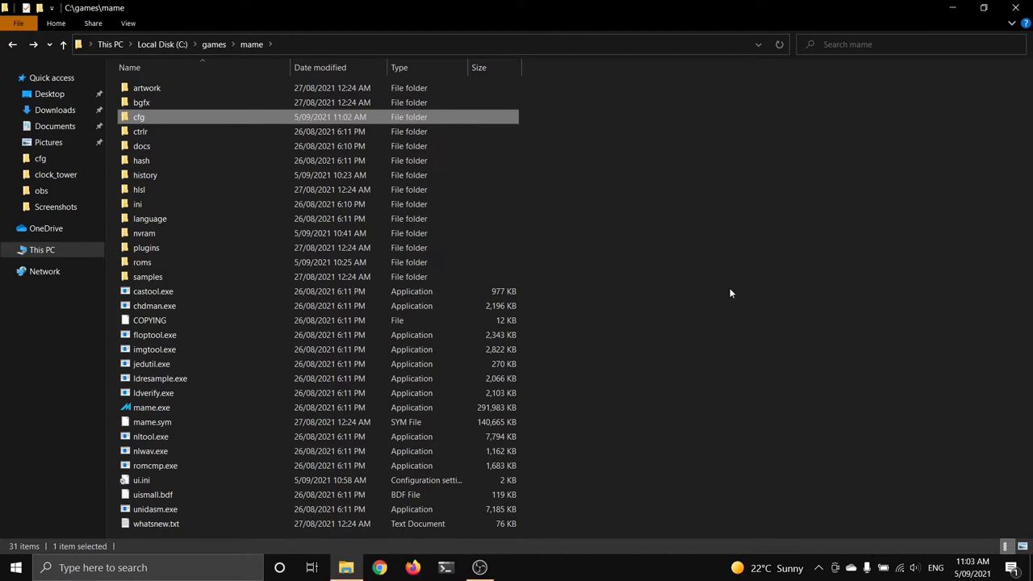
{"action": "mouse_move", "coordinate": [736, 314]}
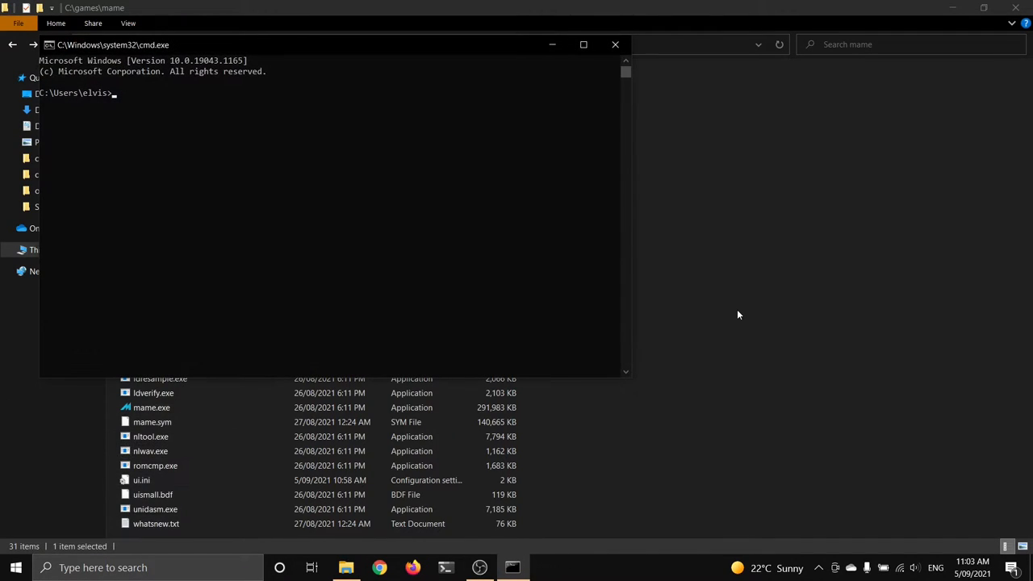
Change directory to \games\mame and enter the mame command
{"action": "type", "text": "cd \\"}
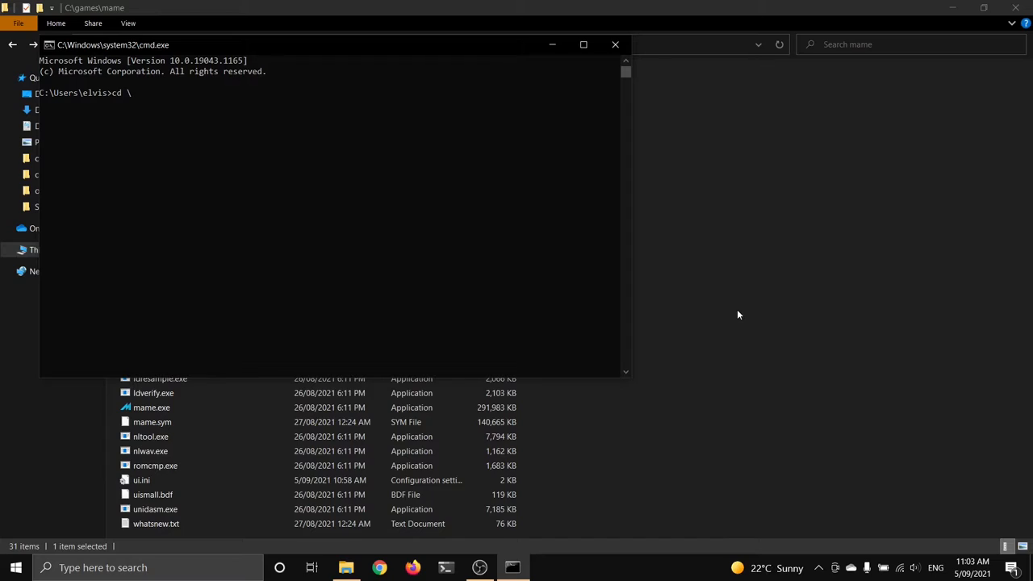
{"action": "type", "text": "games\\ma"}
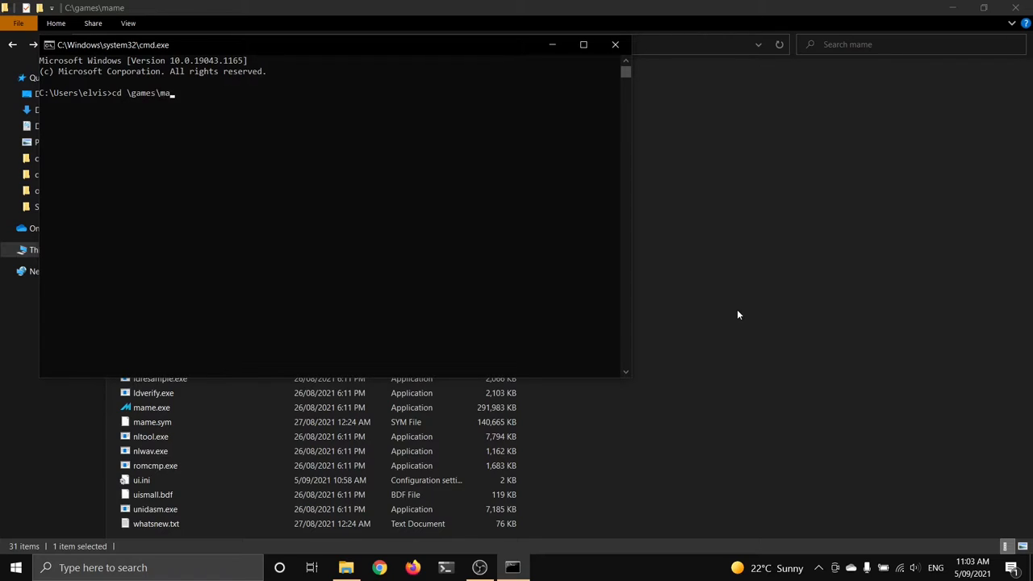
{"action": "type", "text": "mame>mame"}
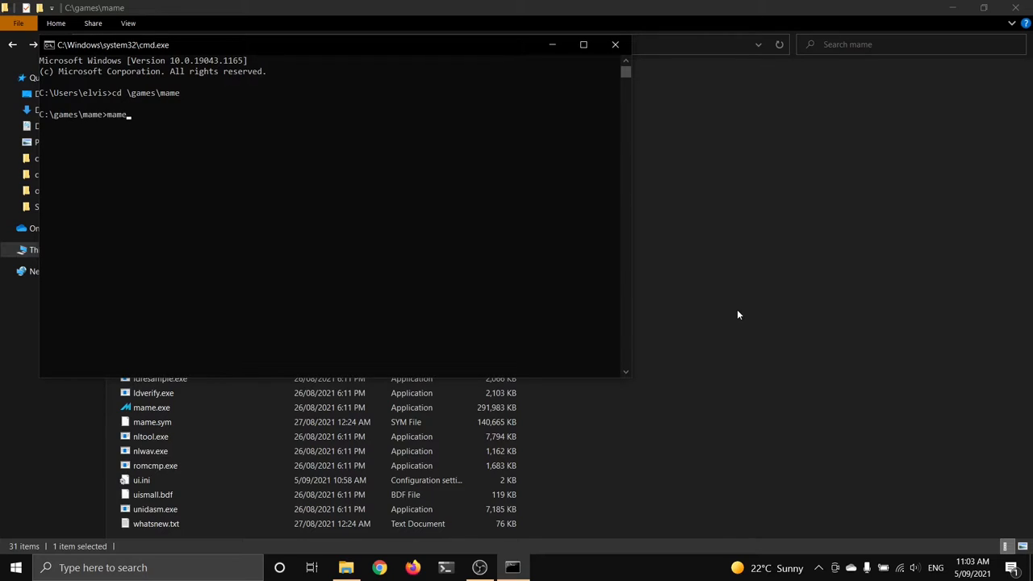
{"action": "mouse_move", "coordinate": [87, 103]}
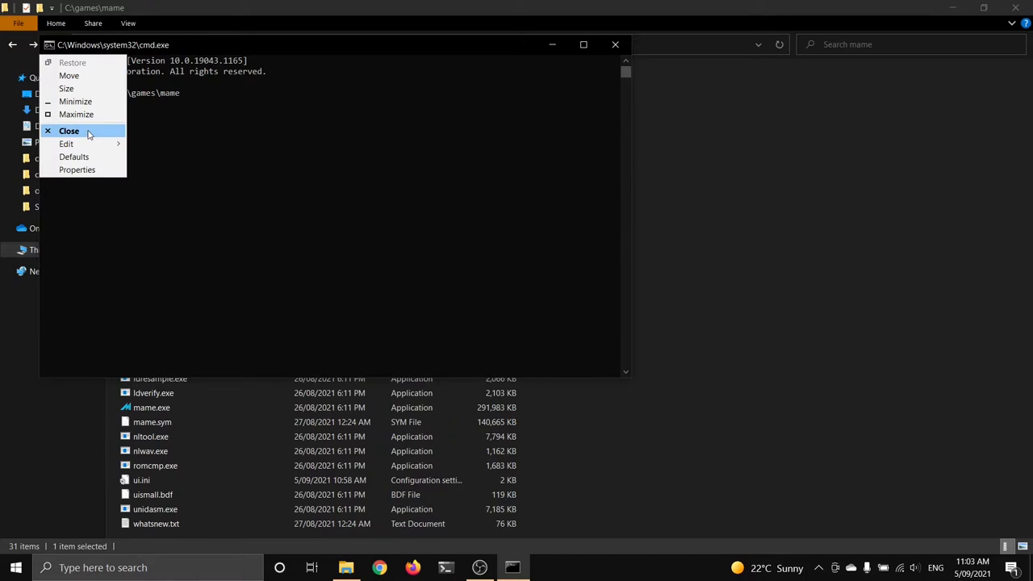
Set the console window's font size to 24 in its Properties
{"action": "left_click", "coordinate": [77, 169]}
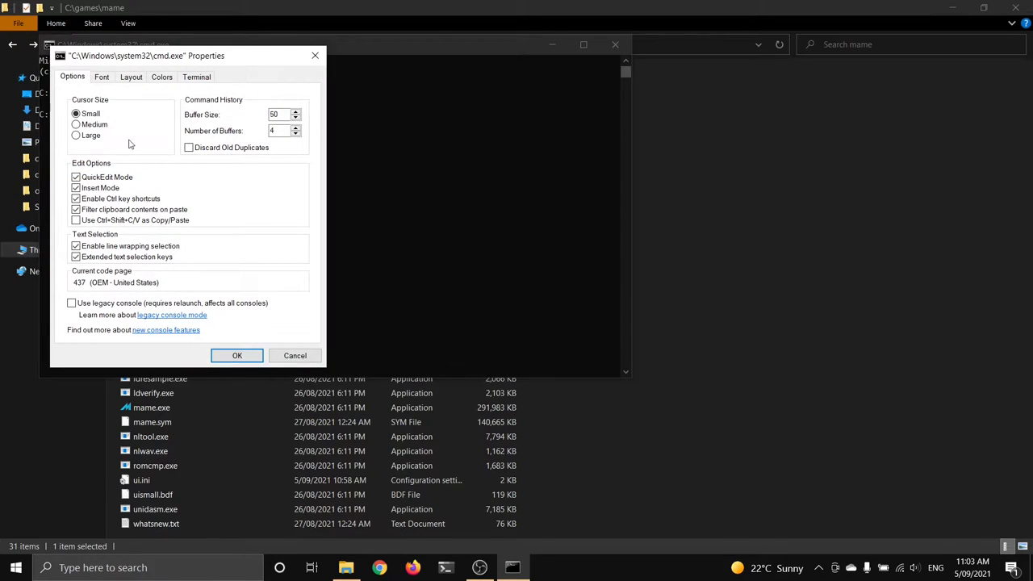
{"action": "left_click", "coordinate": [102, 77]}
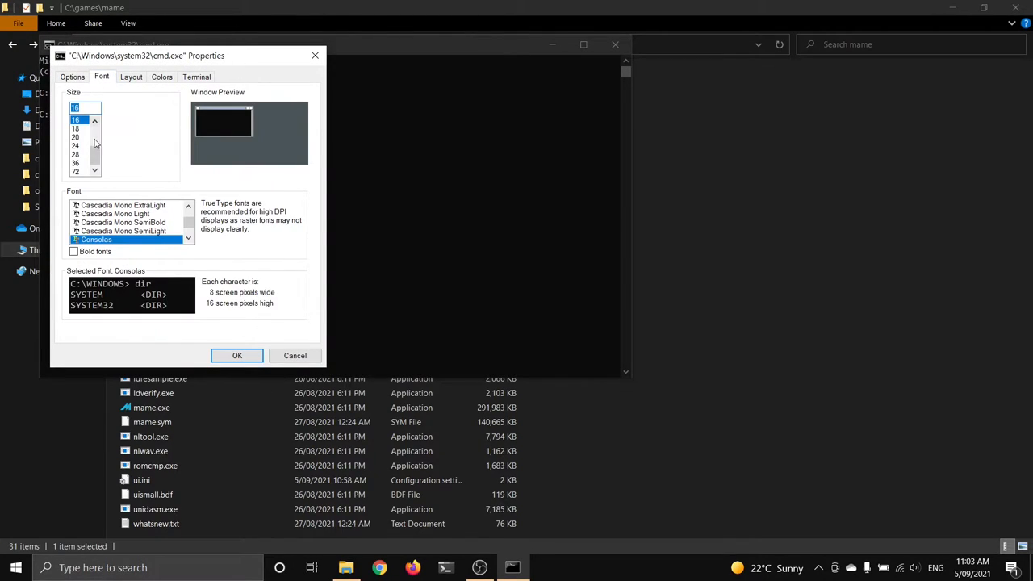
{"action": "left_click", "coordinate": [75, 145]}
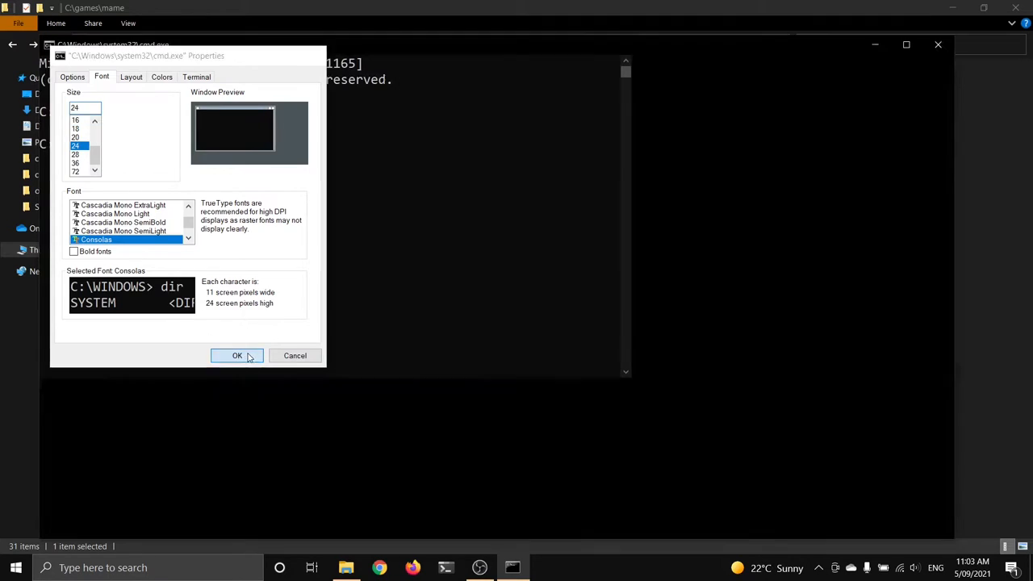
{"action": "left_click", "coordinate": [238, 357]}
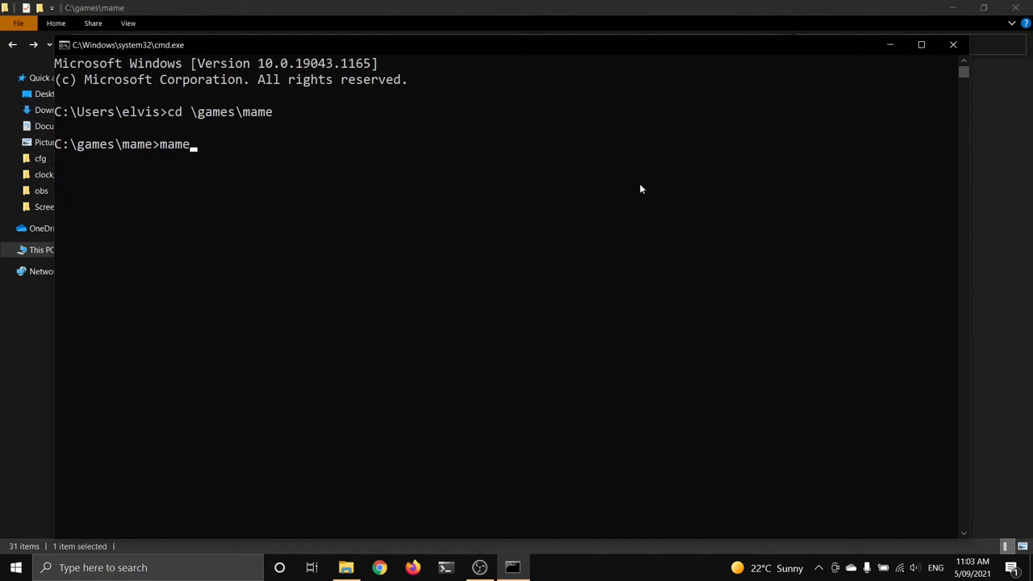
{"action": "mouse_move", "coordinate": [639, 221]}
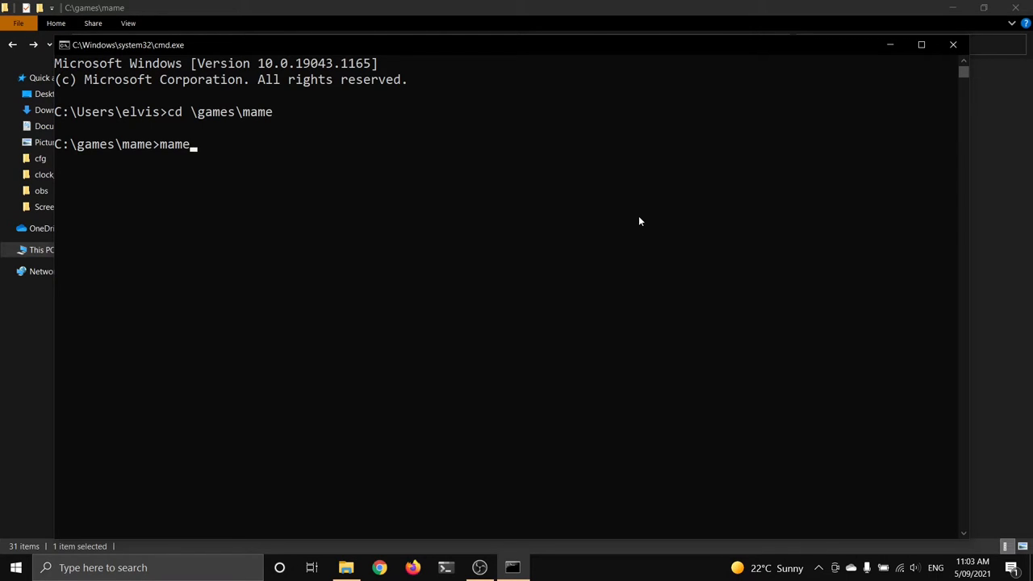
Run mame.exe, then print its running configuration with mame -showconfig
{"action": "type", "text": ".ex"}
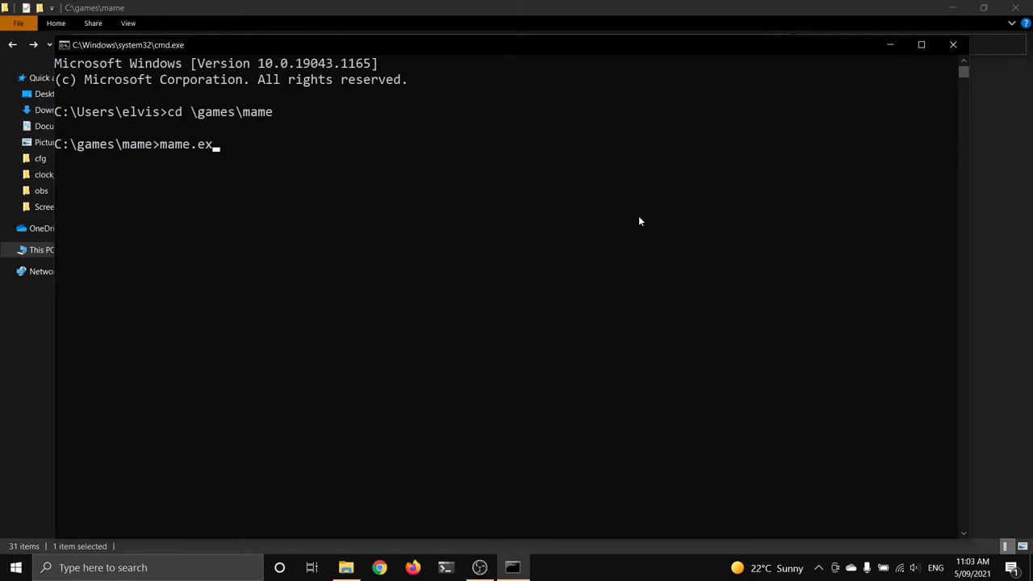
{"action": "key", "text": "BackSpace"}
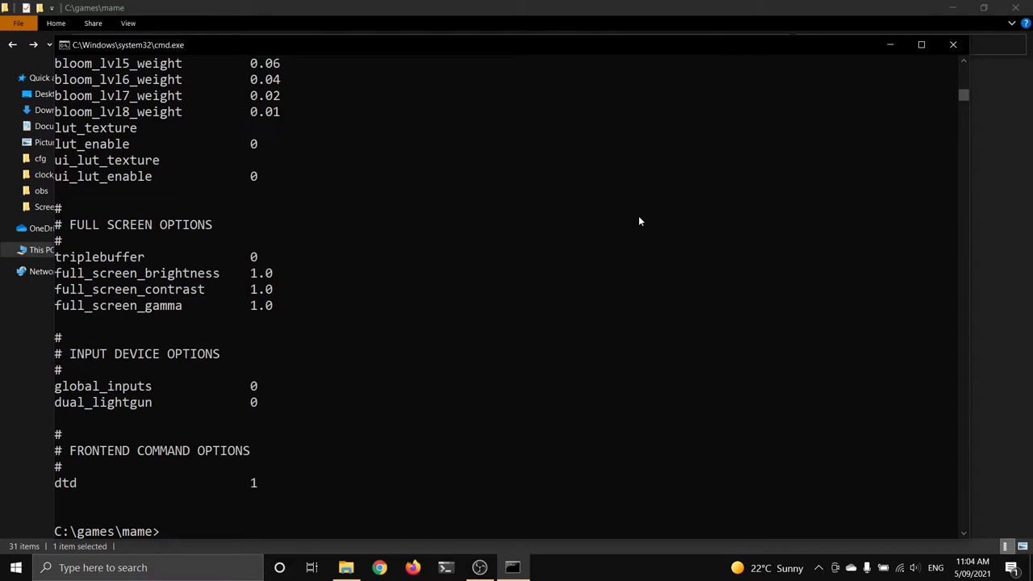
{"action": "type", "text": "mame -showconfig"}
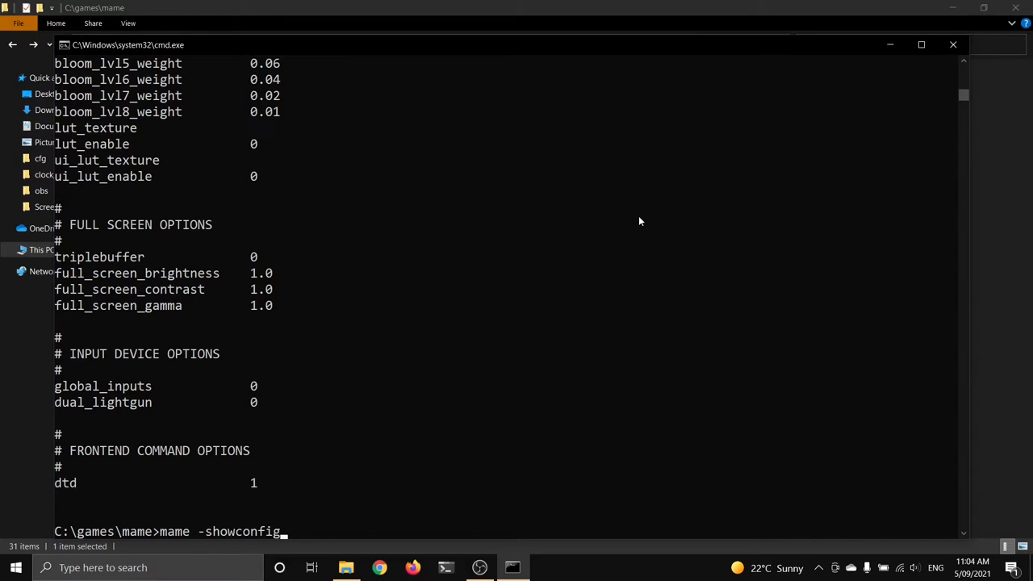
Run mame -showusage and scroll through the full command-line usage help
{"action": "key", "text": "Backspace"}
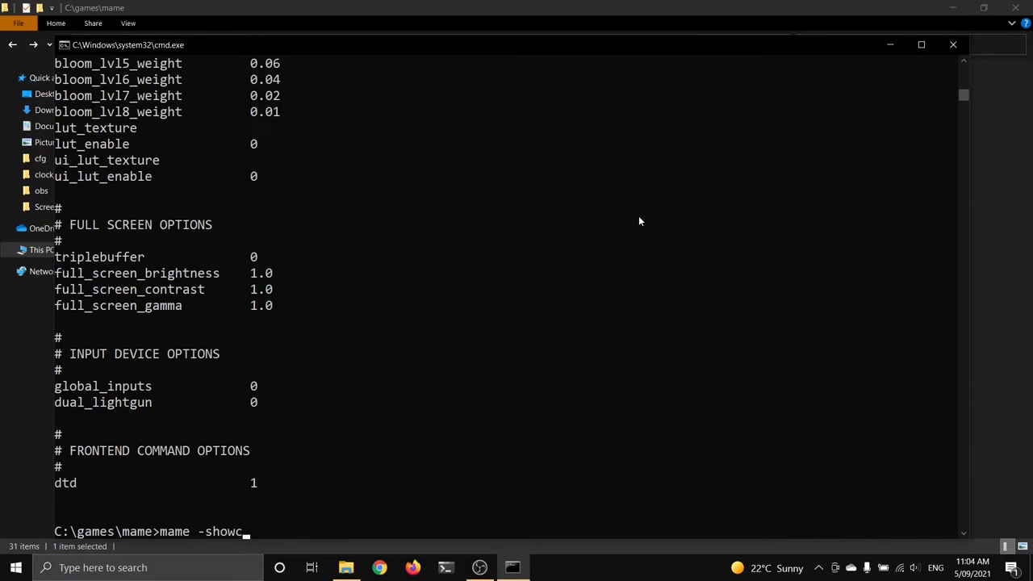
{"action": "key", "text": "Backspace"}
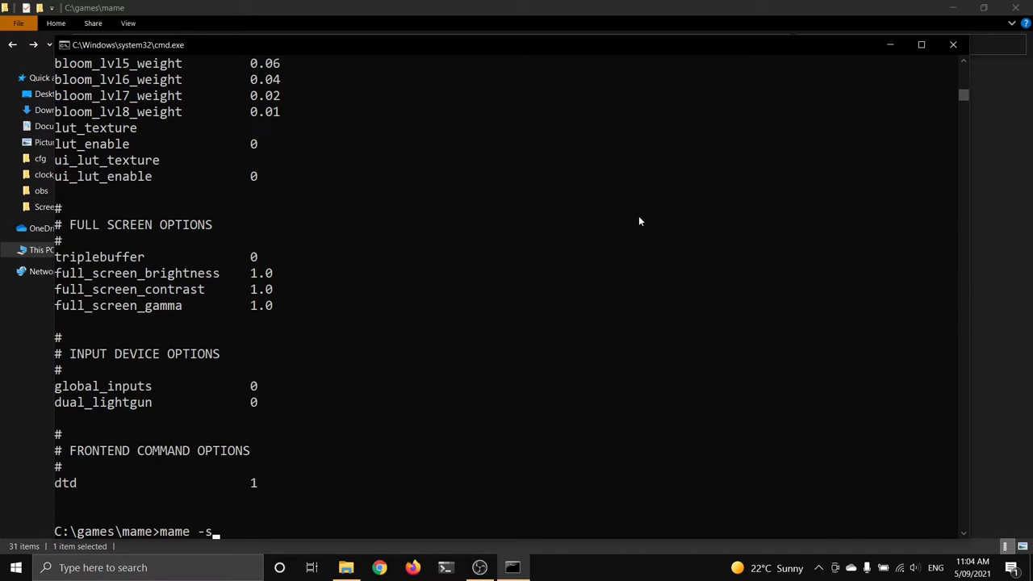
{"action": "type", "text": "howusage"}
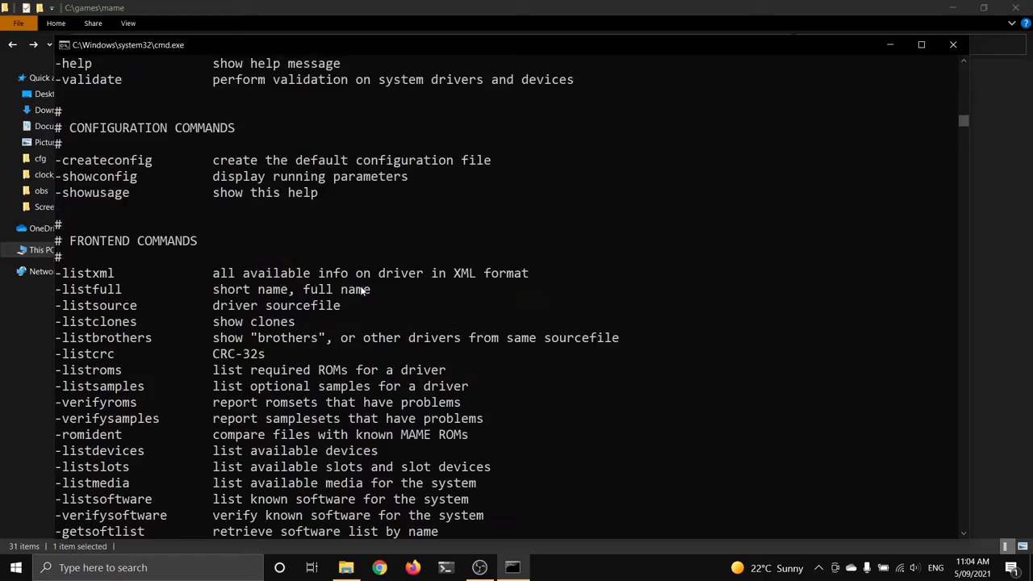
{"action": "scroll", "scroll_direction": "down", "scroll_amount": 3}
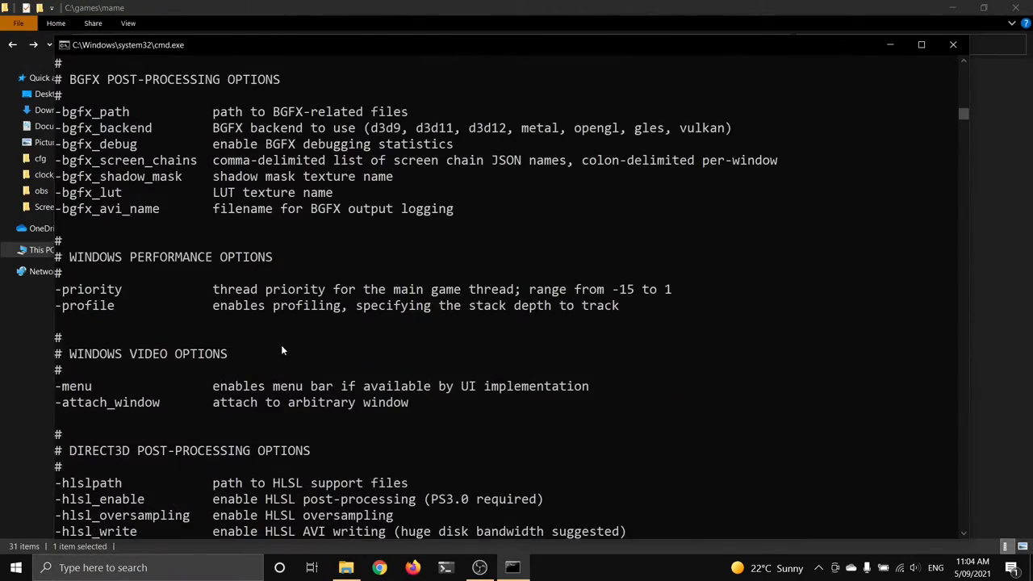
{"action": "scroll", "scroll_direction": "down", "scroll_amount": 3}
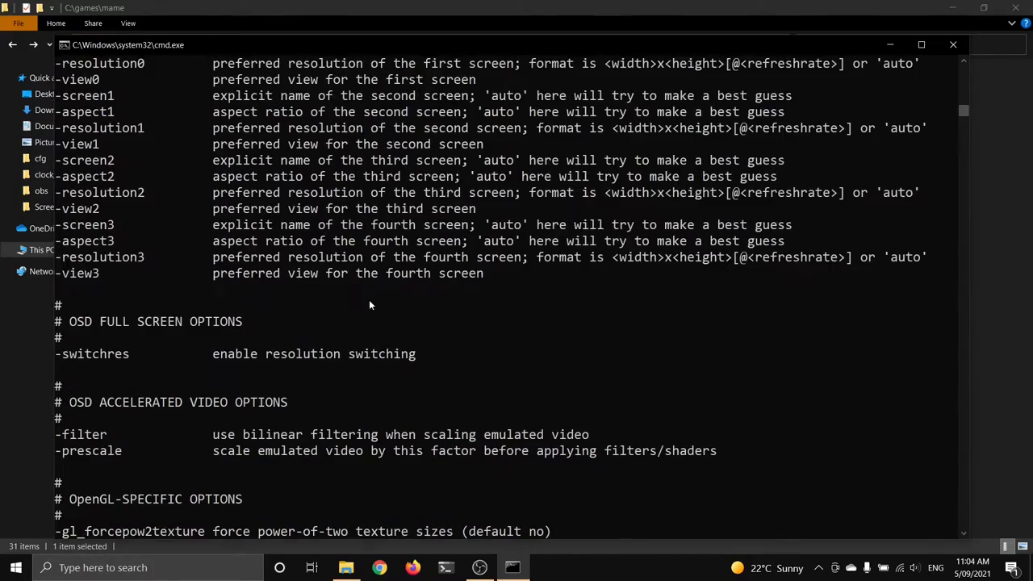
{"action": "scroll", "scroll_direction": "down", "scroll_amount": 3}
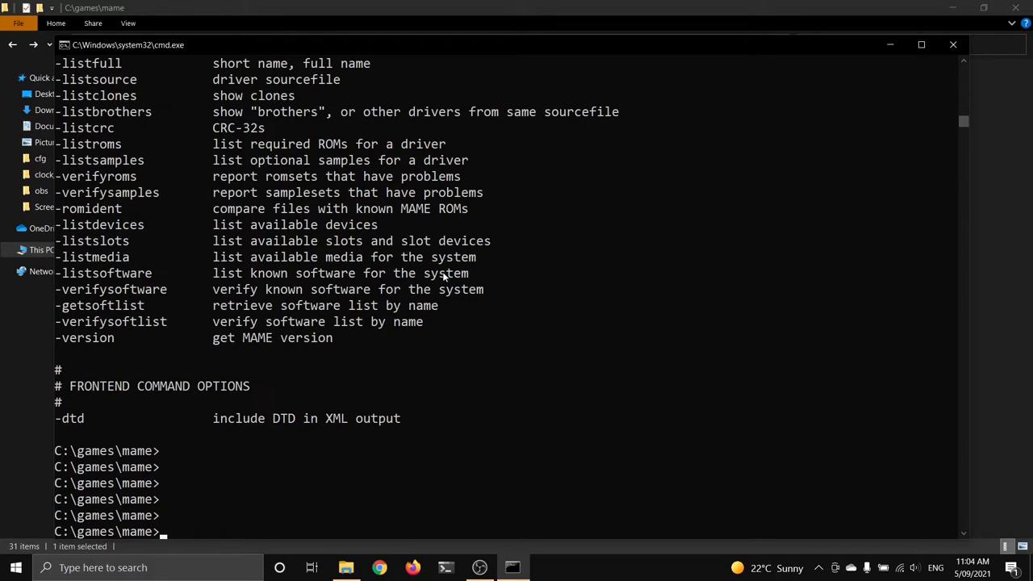
Generate the default mame.ini with mame -createconfig
{"action": "type", "text": "mame"}
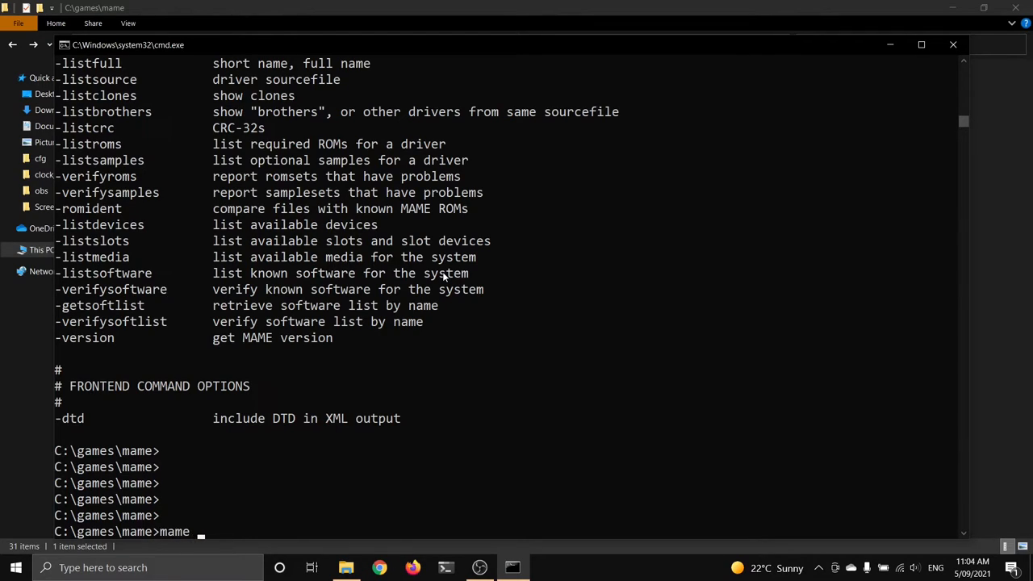
{"action": "type", "text": "-create"}
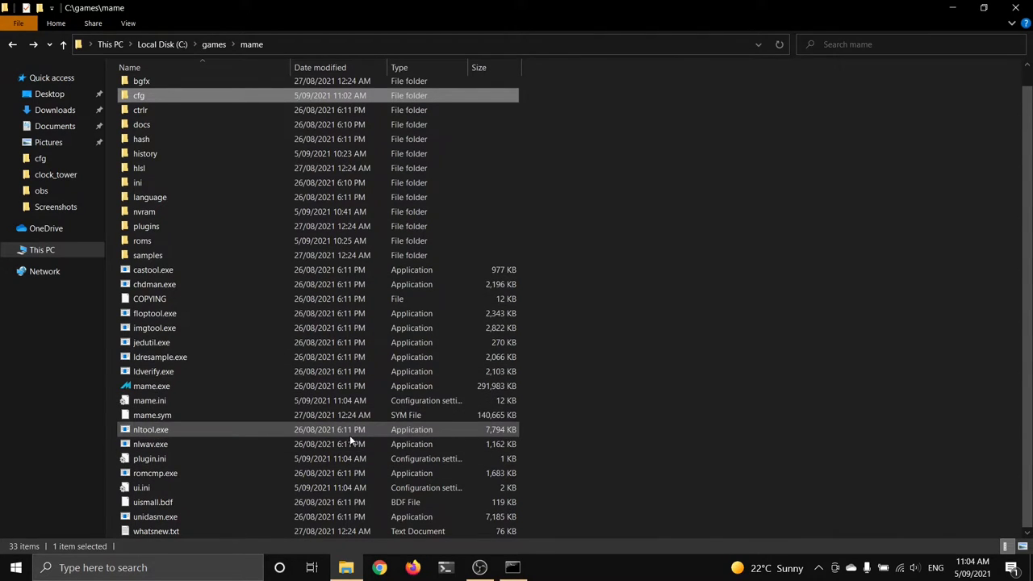
View mame.ini in Notepad, scrolling to the core performance, render and rotate settings
{"action": "left_click", "coordinate": [148, 400]}
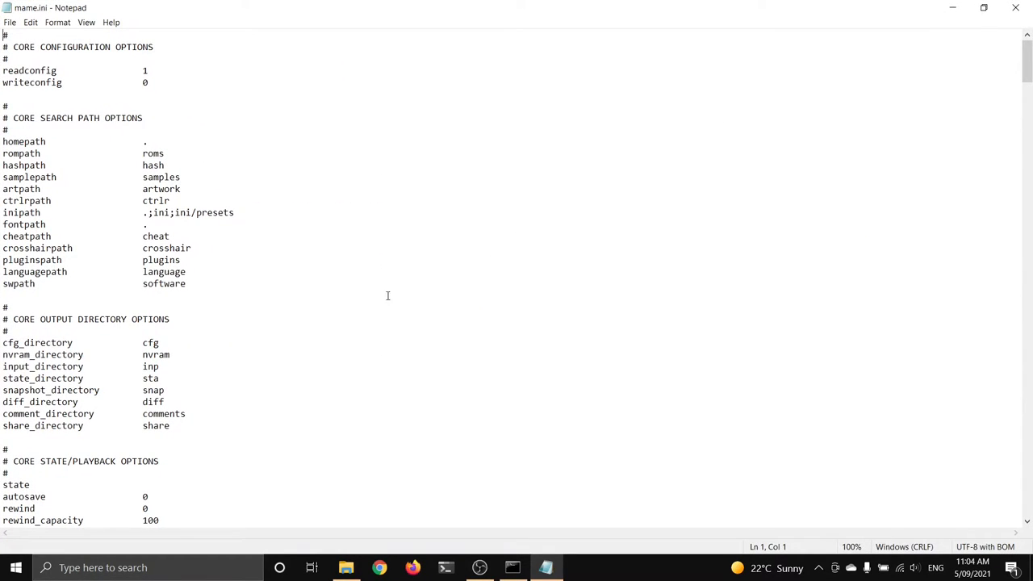
{"action": "scroll", "scroll_direction": "down", "scroll_amount": 3}
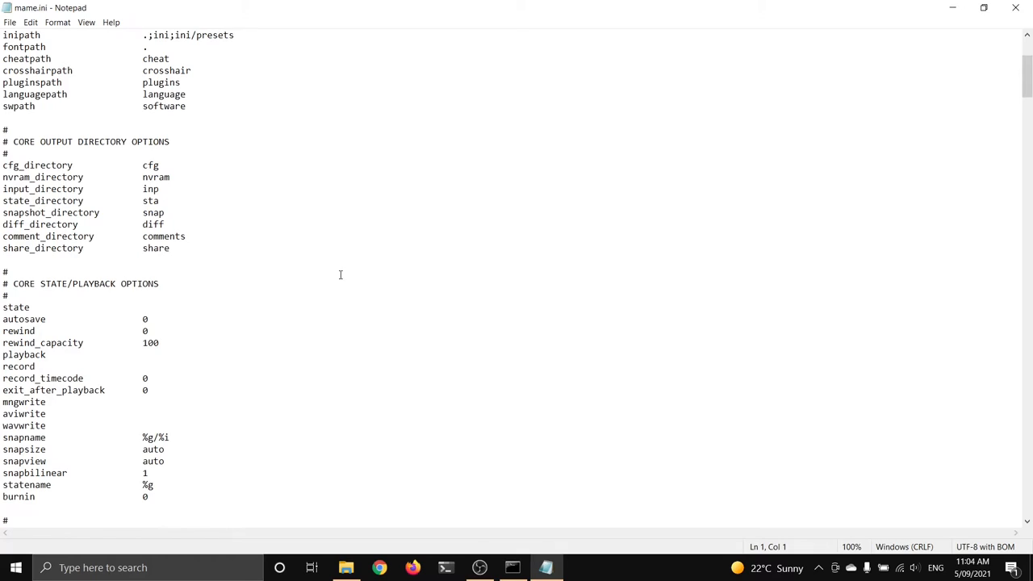
{"action": "scroll", "scroll_direction": "down", "scroll_amount": 3}
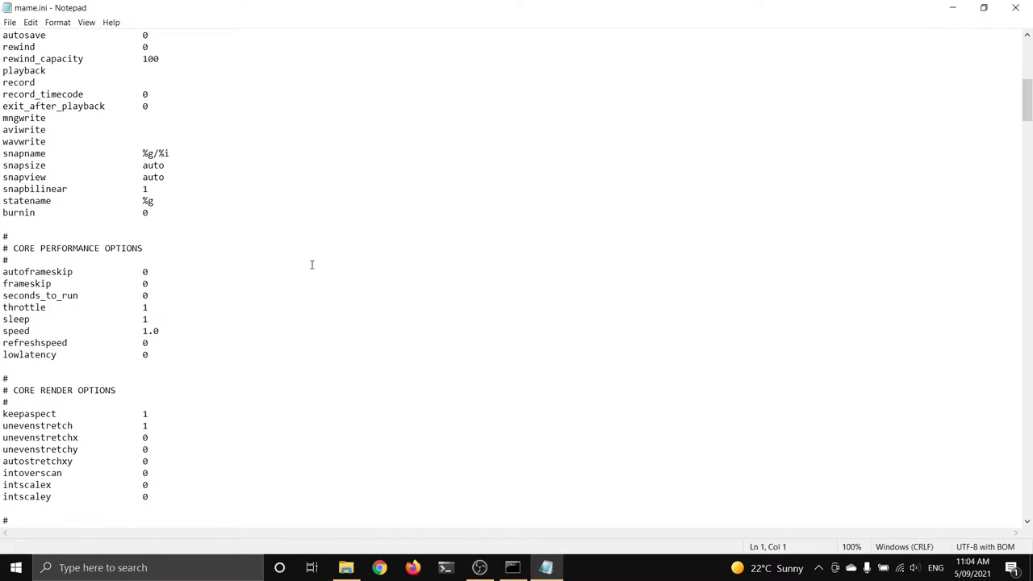
{"action": "scroll", "scroll_direction": "down", "scroll_amount": 3}
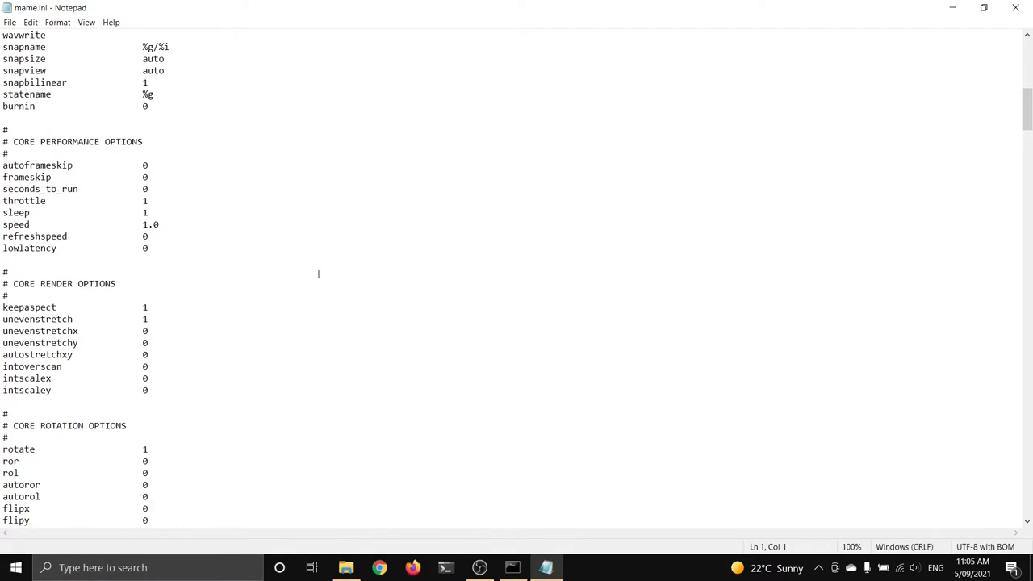
{"action": "scroll", "scroll_direction": "down", "scroll_amount": 3}
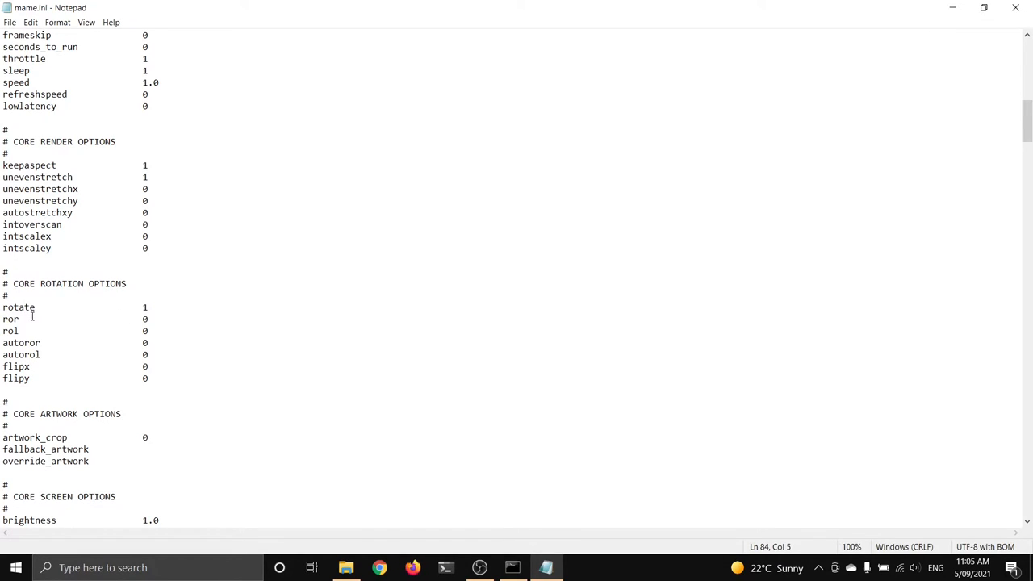
{"action": "left_click", "coordinate": [24, 307]}
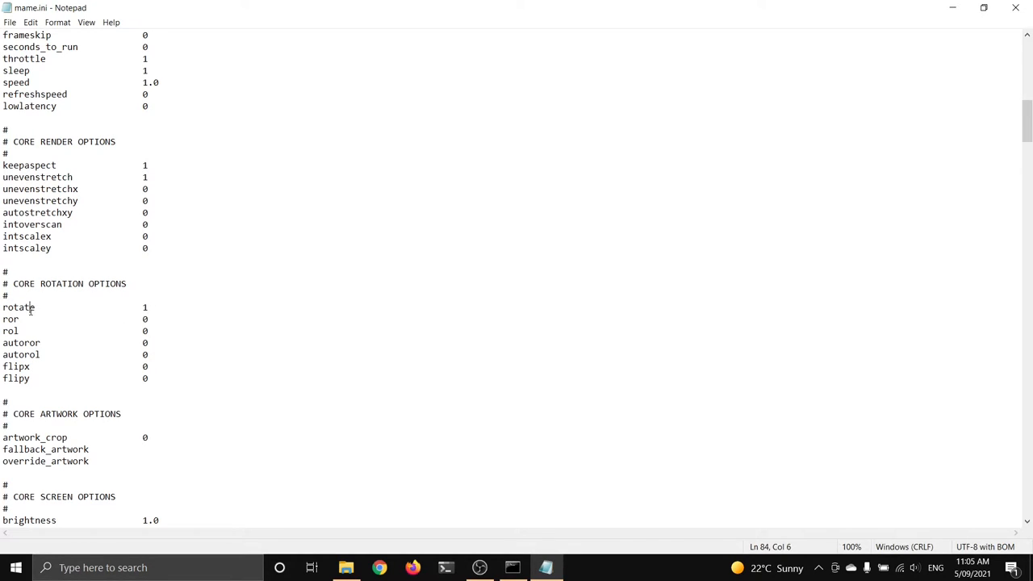
{"action": "mouse_move", "coordinate": [268, 321]}
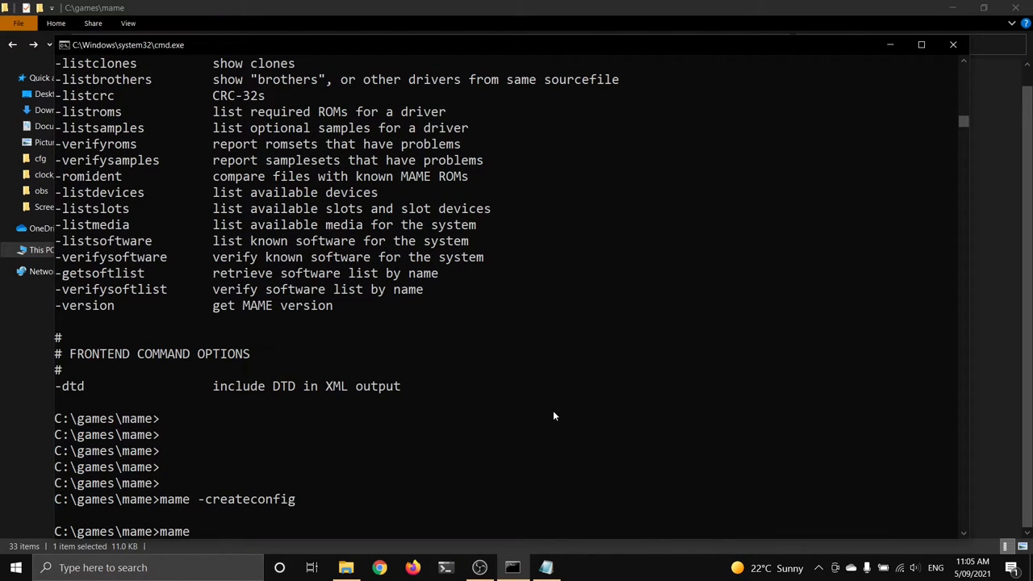
Run mame -listxml and page through the XML machine listing to the display rotate="0" entry
{"action": "type", "text": "-"}
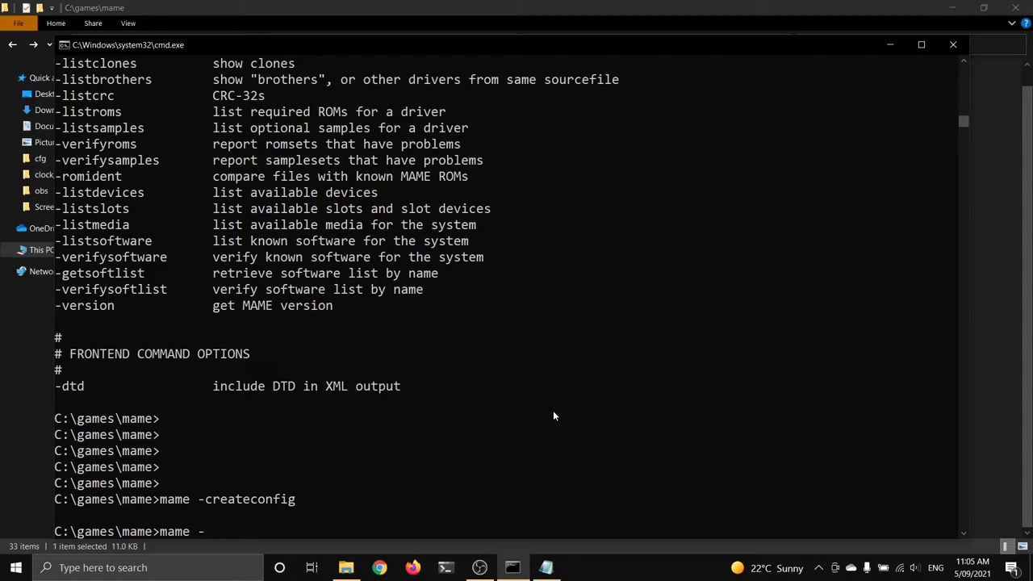
{"action": "type", "text": "listxml"}
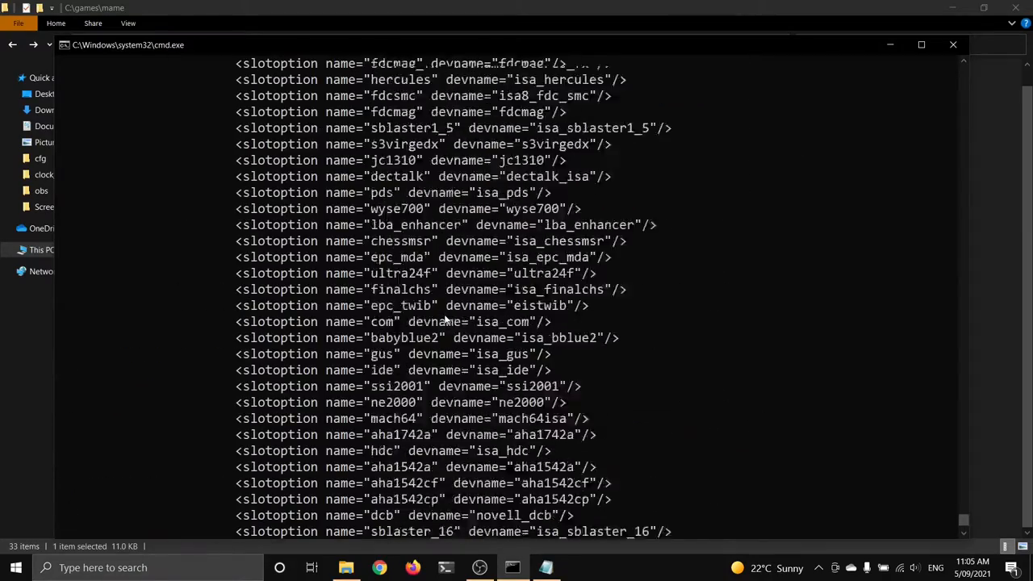
{"action": "scroll", "scroll_direction": "down", "scroll_amount": 3}
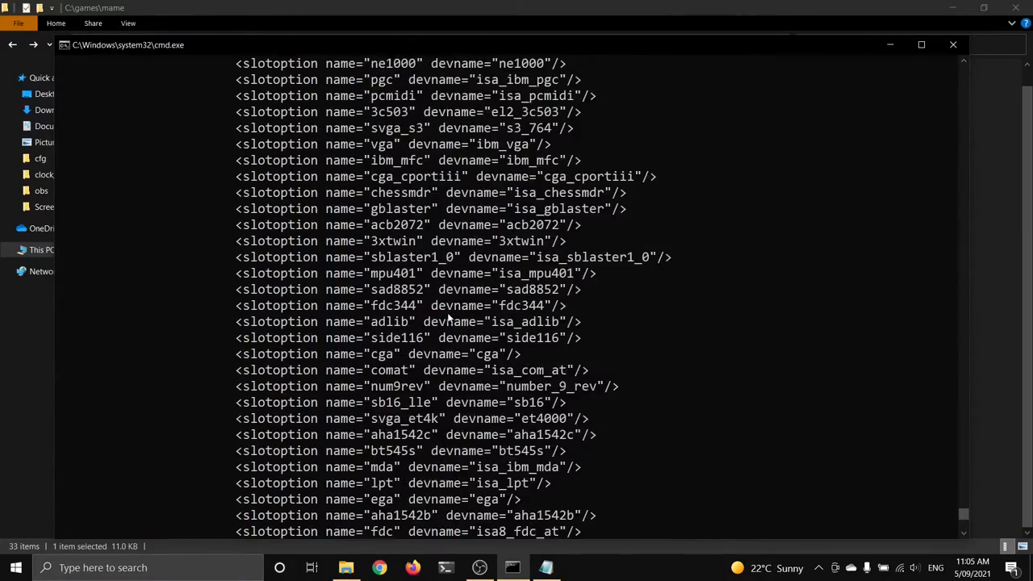
{"action": "scroll", "scroll_direction": "down", "scroll_amount": 3}
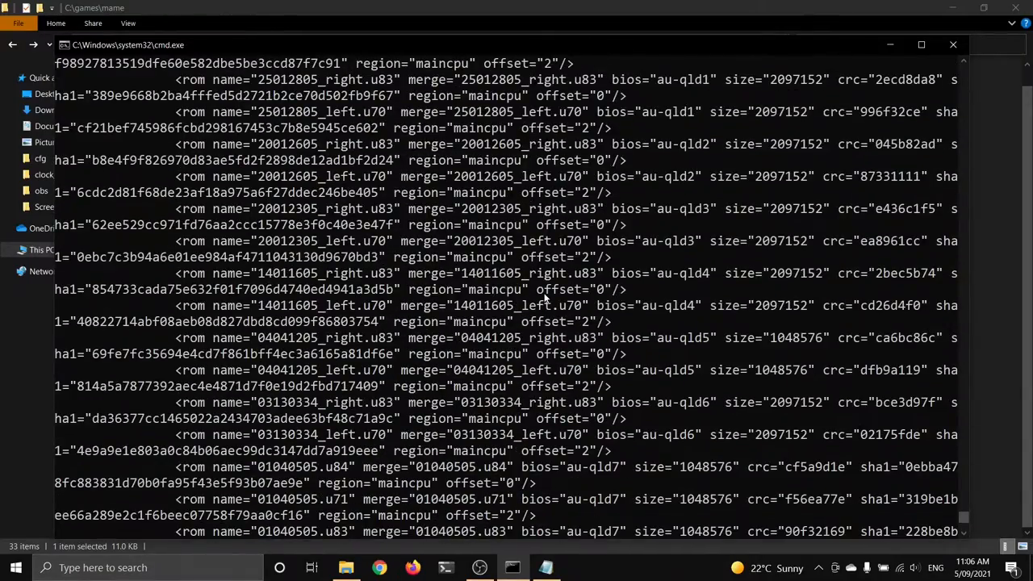
{"action": "scroll", "scroll_direction": "down", "scroll_amount": 3}
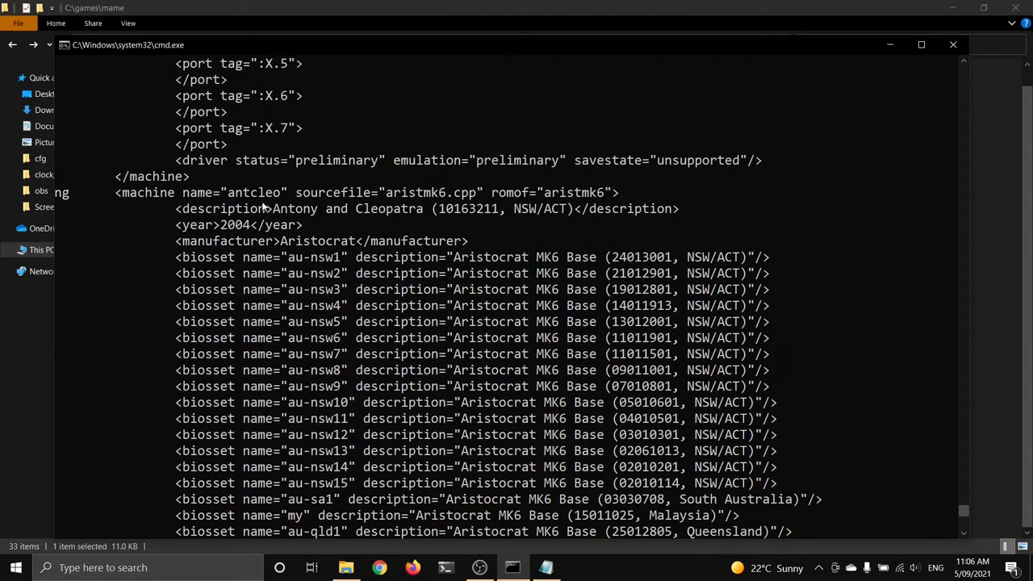
{"action": "mouse_move", "coordinate": [439, 216]}
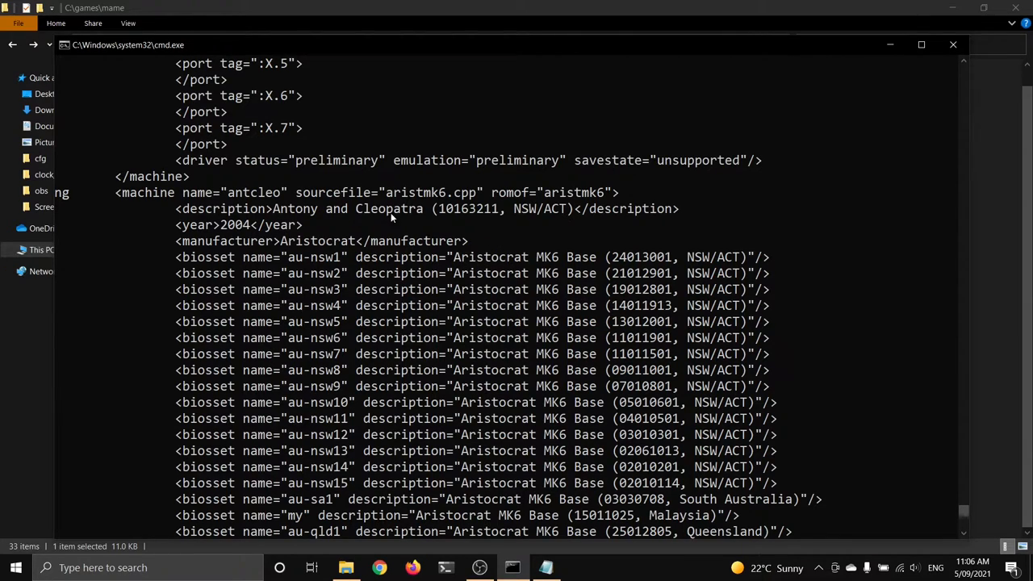
{"action": "mouse_move", "coordinate": [323, 248]}
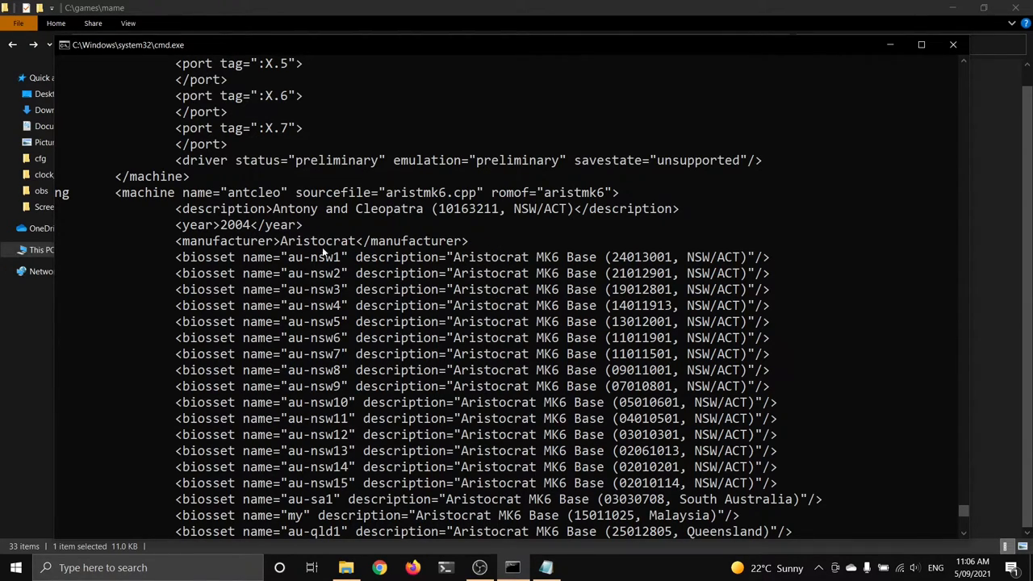
{"action": "mouse_move", "coordinate": [517, 346]}
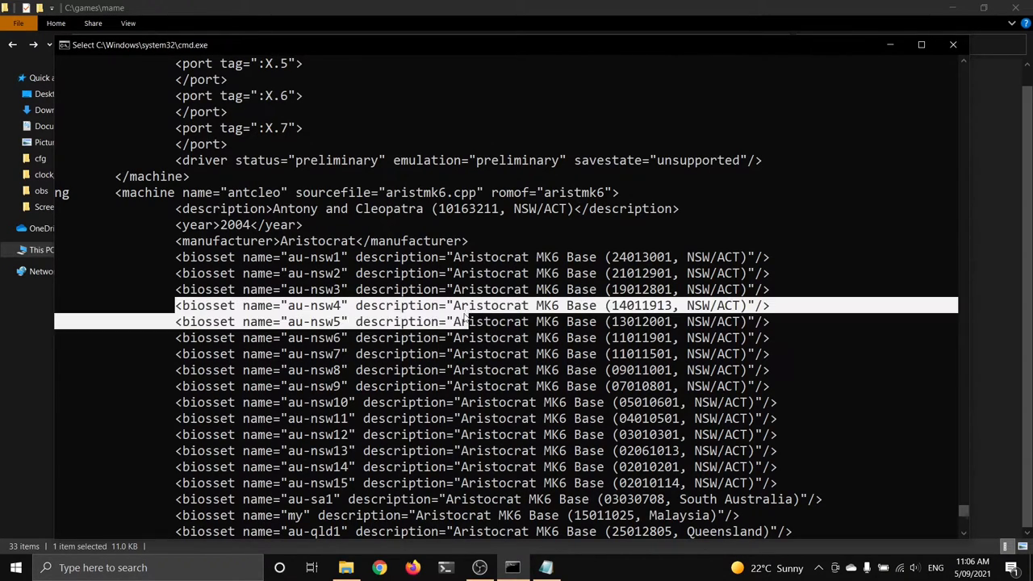
{"action": "scroll", "scroll_direction": "down", "scroll_amount": 3}
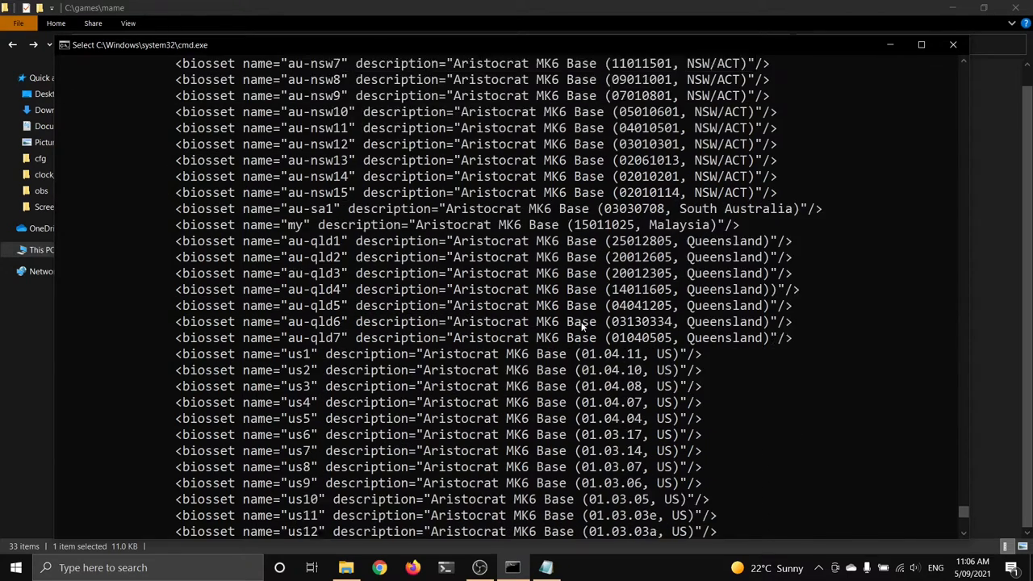
{"action": "scroll", "scroll_direction": "down", "scroll_amount": 3}
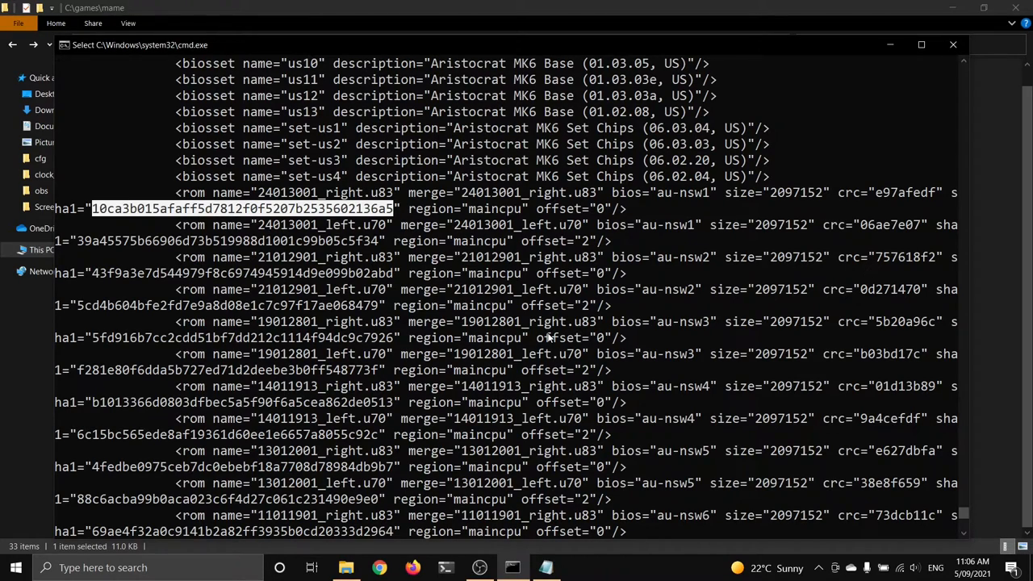
{"action": "mouse_move", "coordinate": [733, 406]}
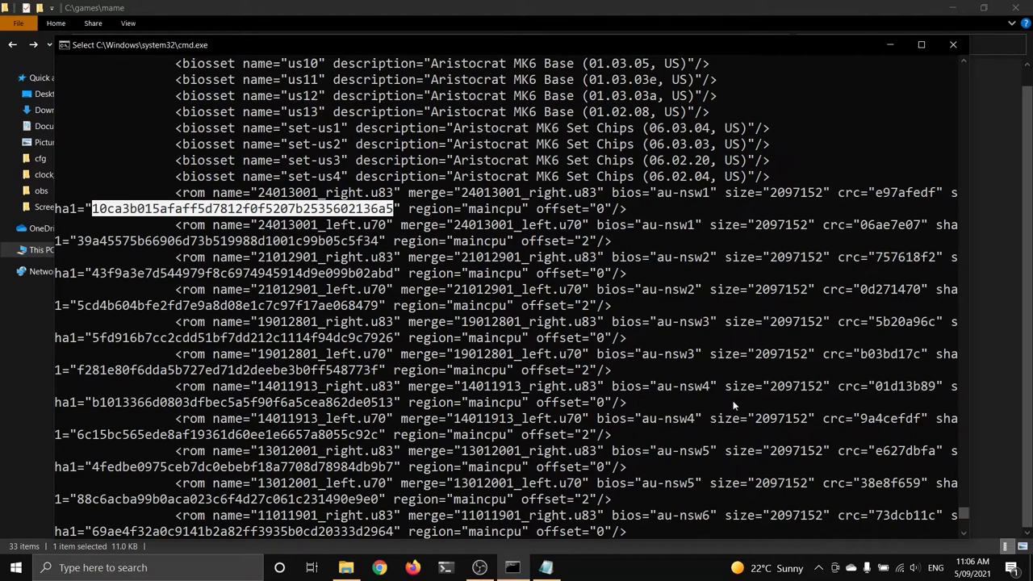
{"action": "mouse_move", "coordinate": [629, 339]}
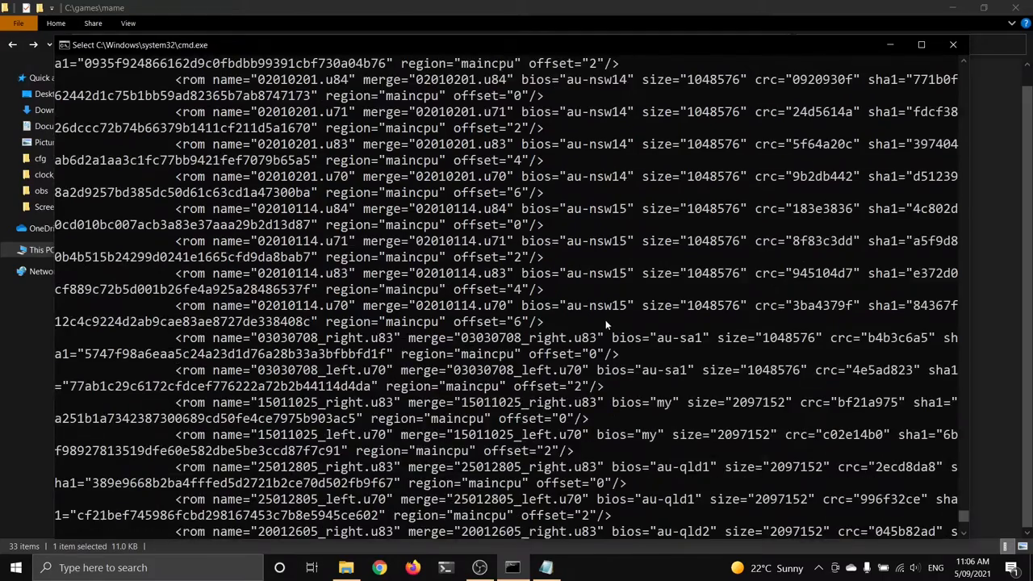
{"action": "scroll", "scroll_direction": "down", "scroll_amount": 3}
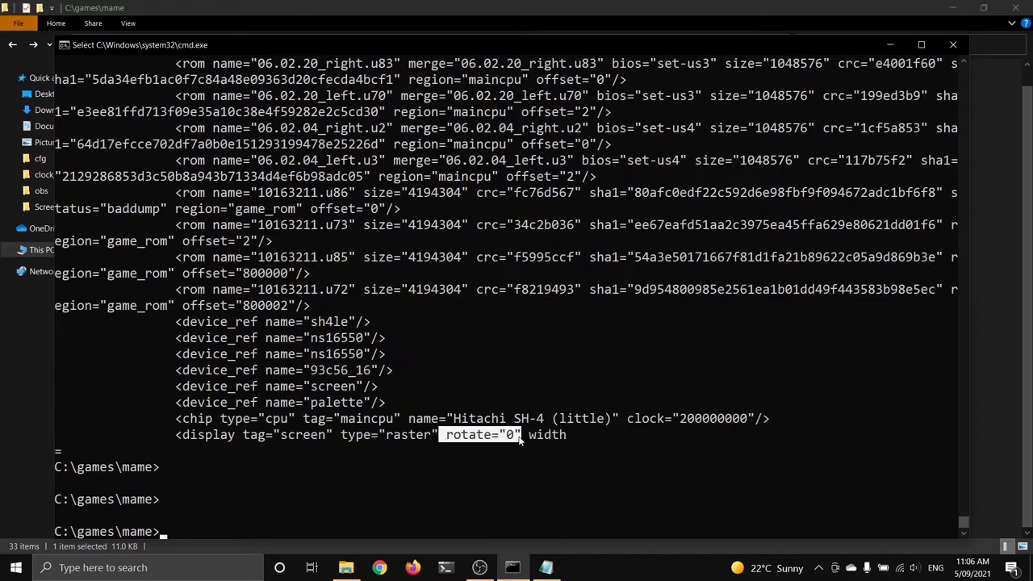
{"action": "mouse_move", "coordinate": [569, 455]}
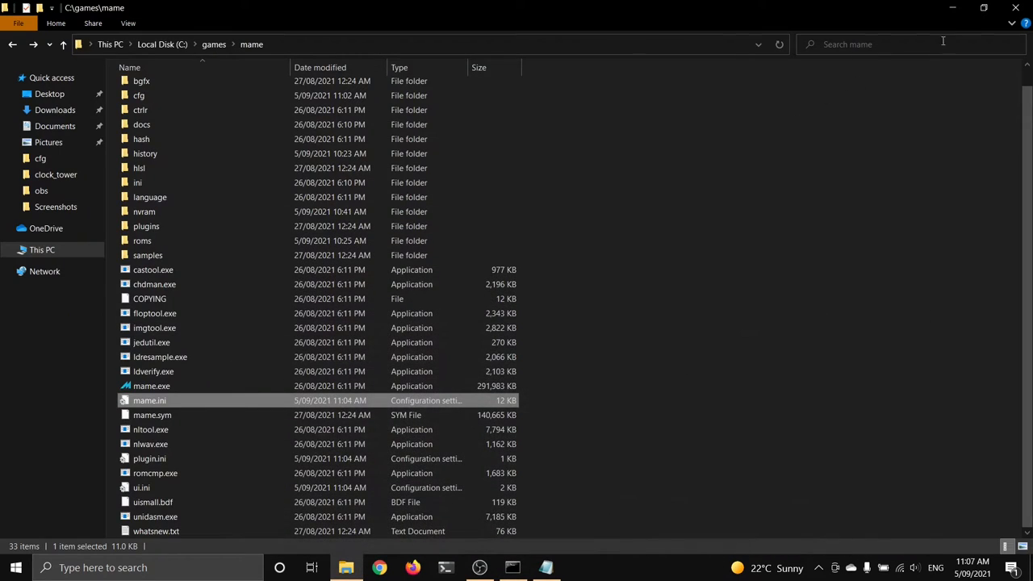
Open mame.ini in Notepad and set the rotate option to 1
{"action": "double_click", "coordinate": [149, 400]}
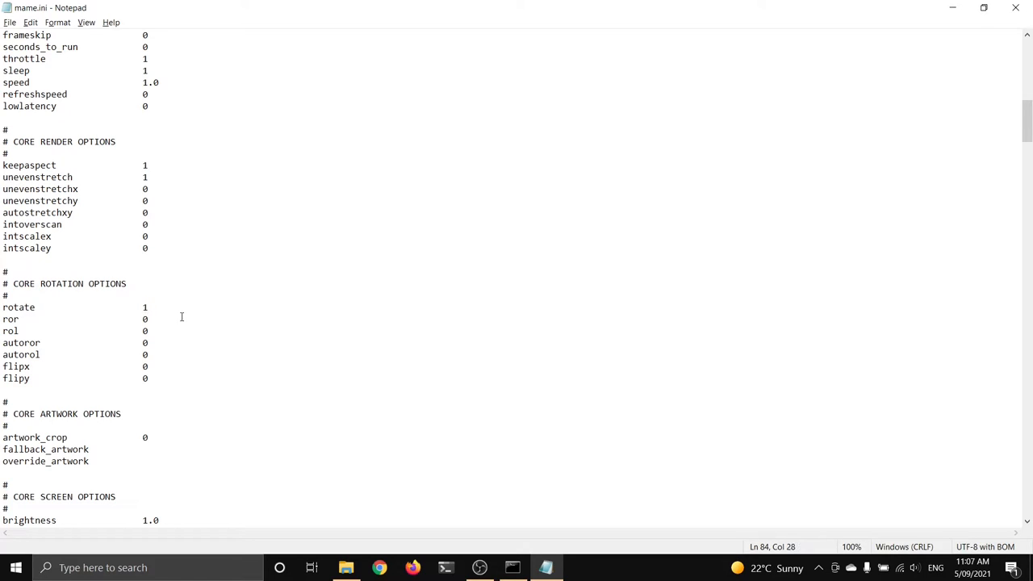
{"action": "left_click", "coordinate": [148, 307]}
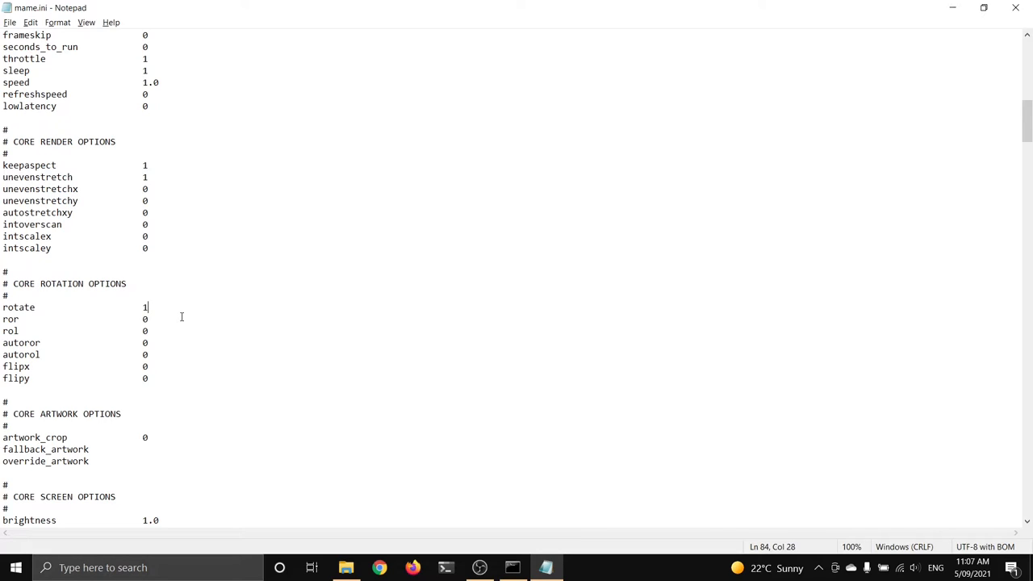
{"action": "double_click", "coordinate": [146, 307]}
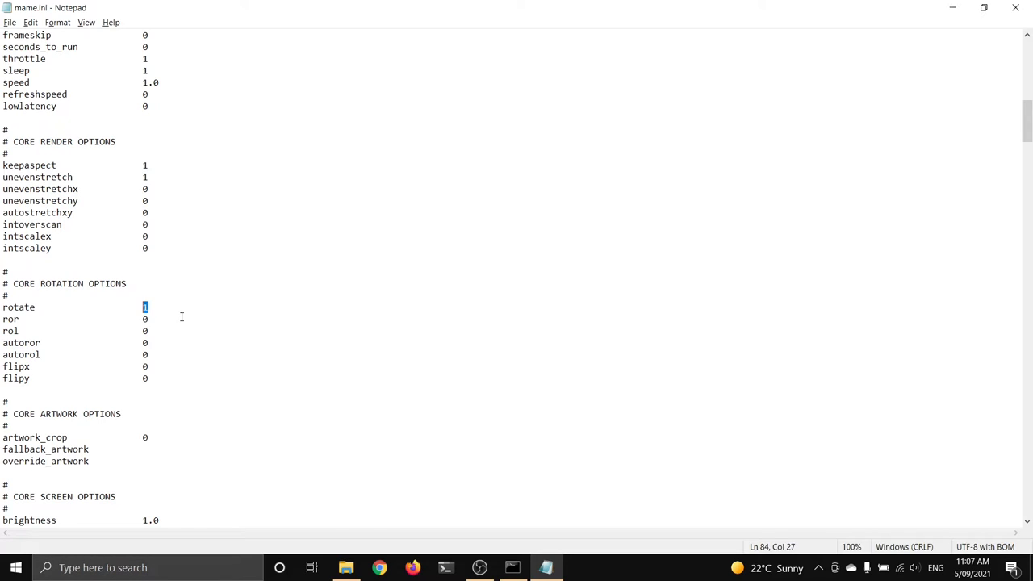
{"action": "type", "text": "0"}
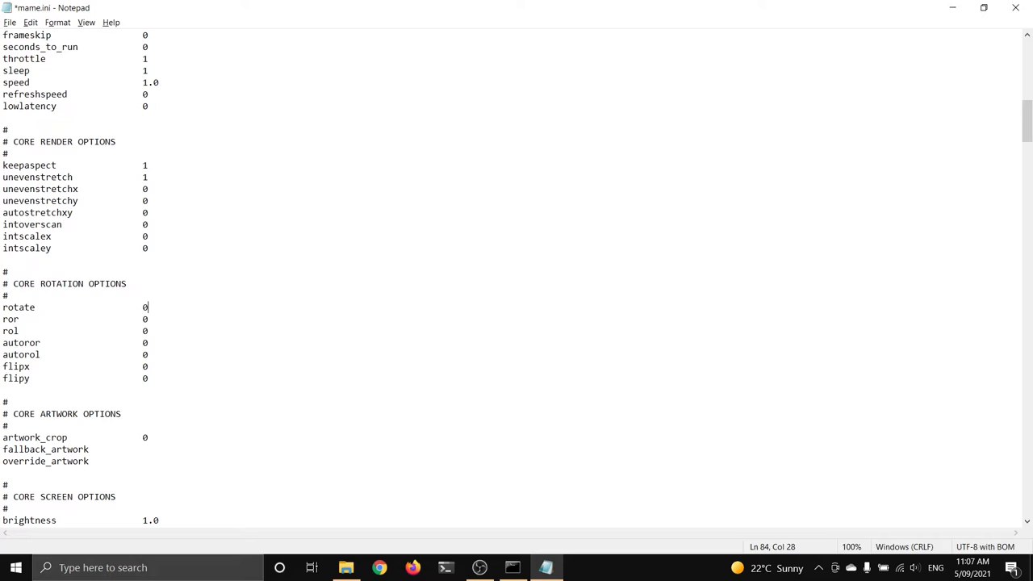
{"action": "type", "text": "1"}
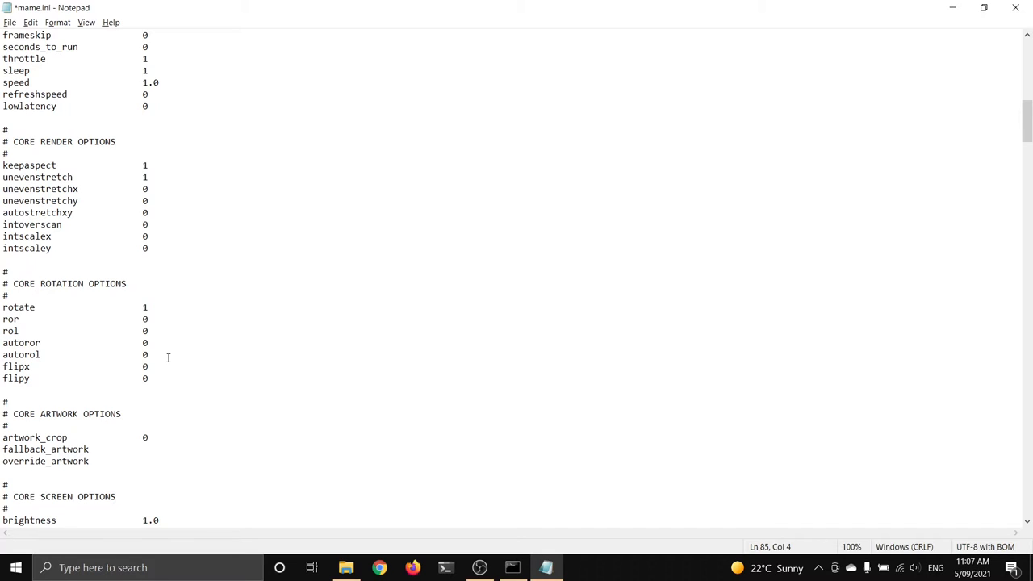
Review the ror and autorol rotation lines, leaving them unchanged, and move down to the screen options
{"action": "left_click", "coordinate": [19, 329]}
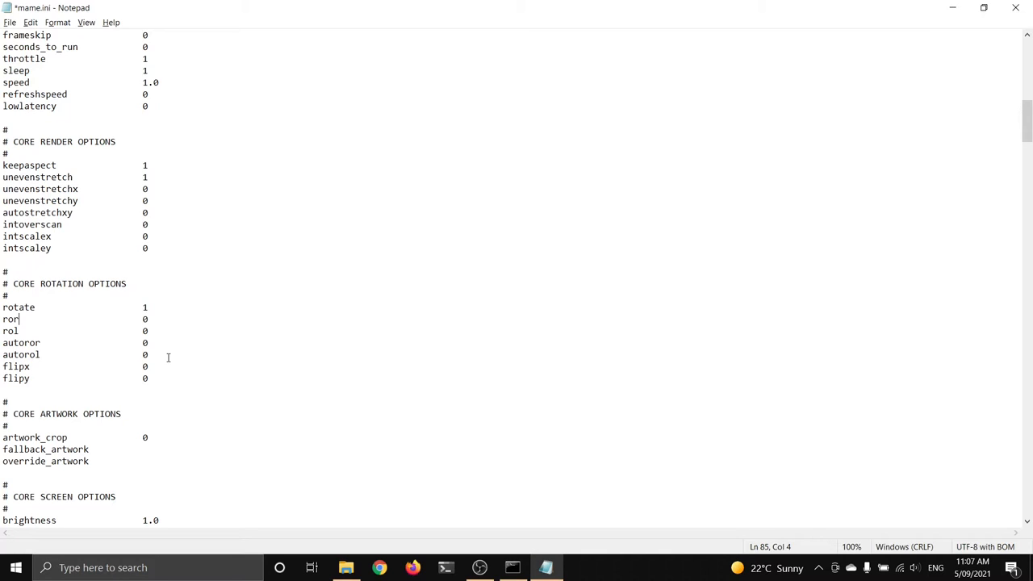
{"action": "mouse_move", "coordinate": [211, 373]}
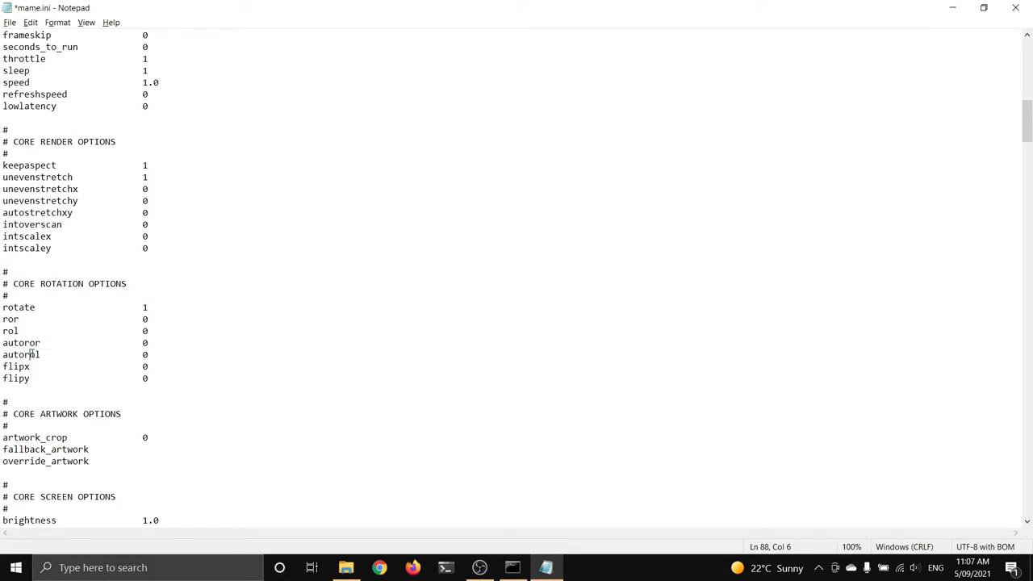
{"action": "double_click", "coordinate": [21, 355]}
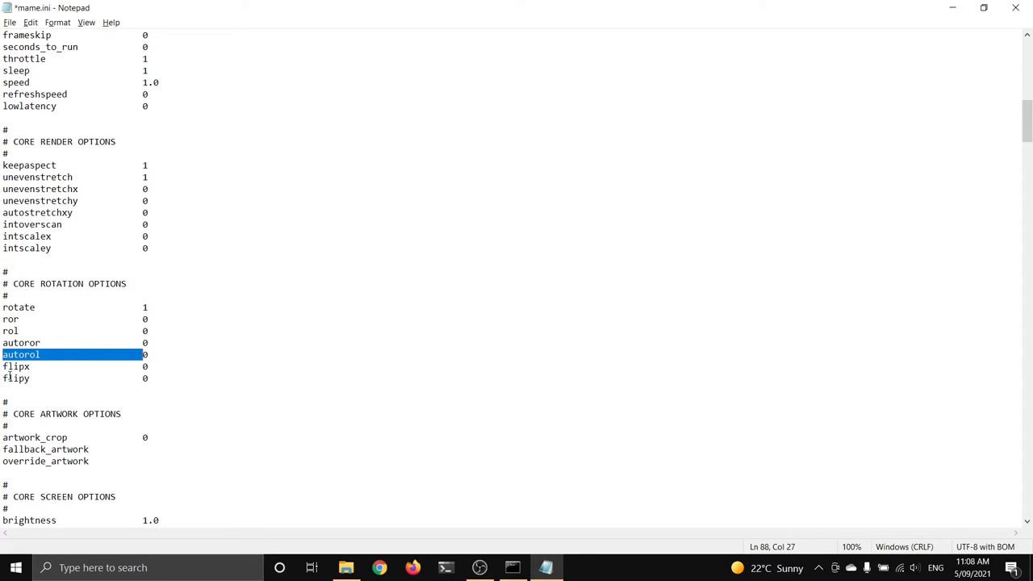
{"action": "left_click", "coordinate": [103, 361]}
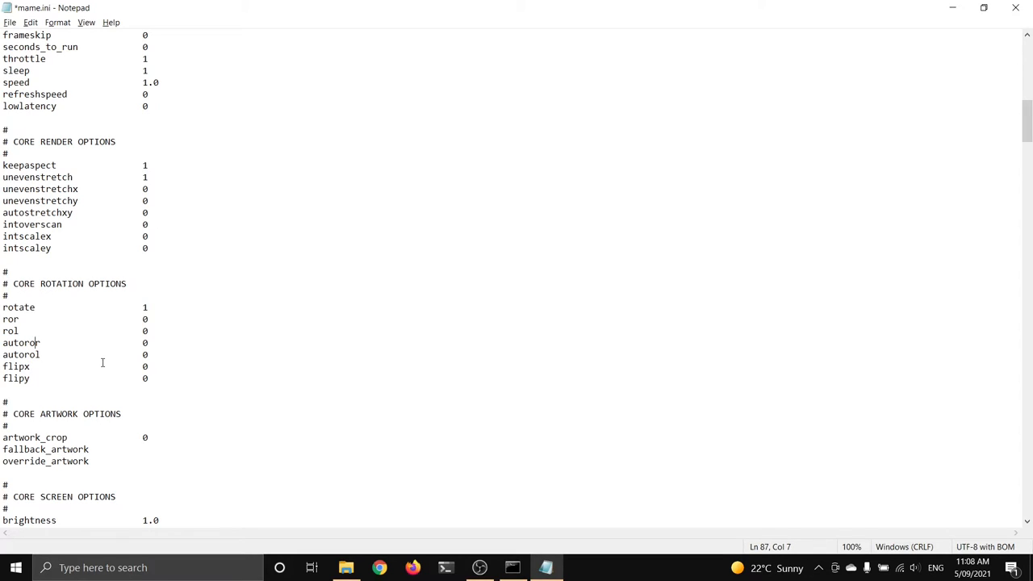
{"action": "scroll", "scroll_direction": "down", "scroll_amount": 3}
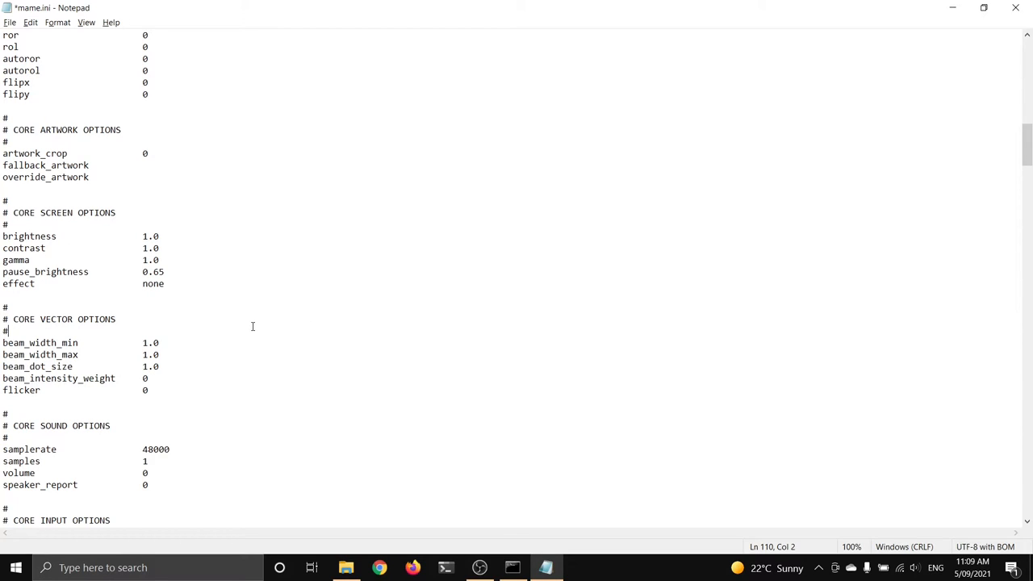
Find the lowlatency setting via a 'latency' search and change its value to 1
{"action": "key", "text": "Ctrl+f"}
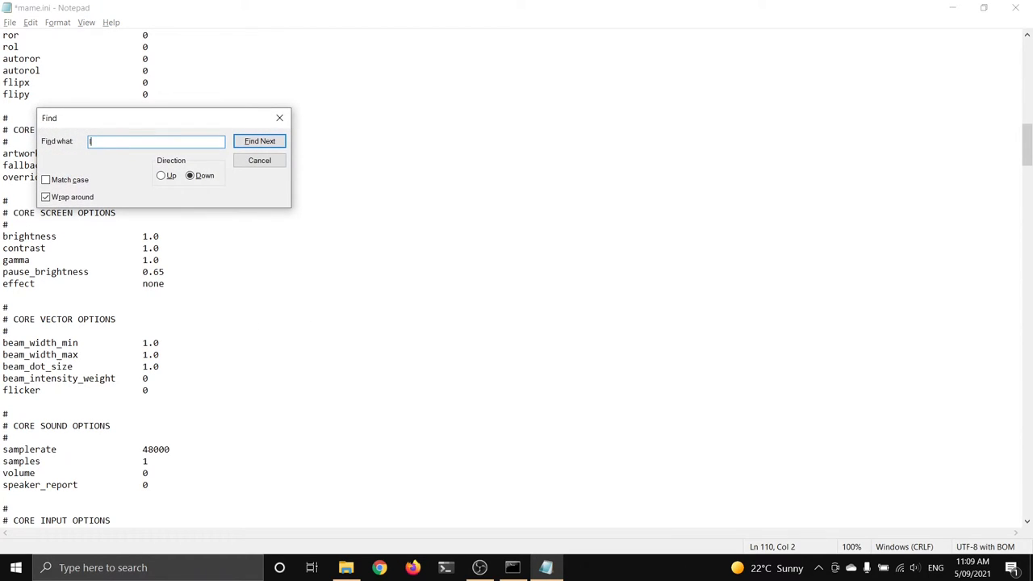
{"action": "type", "text": "latency"}
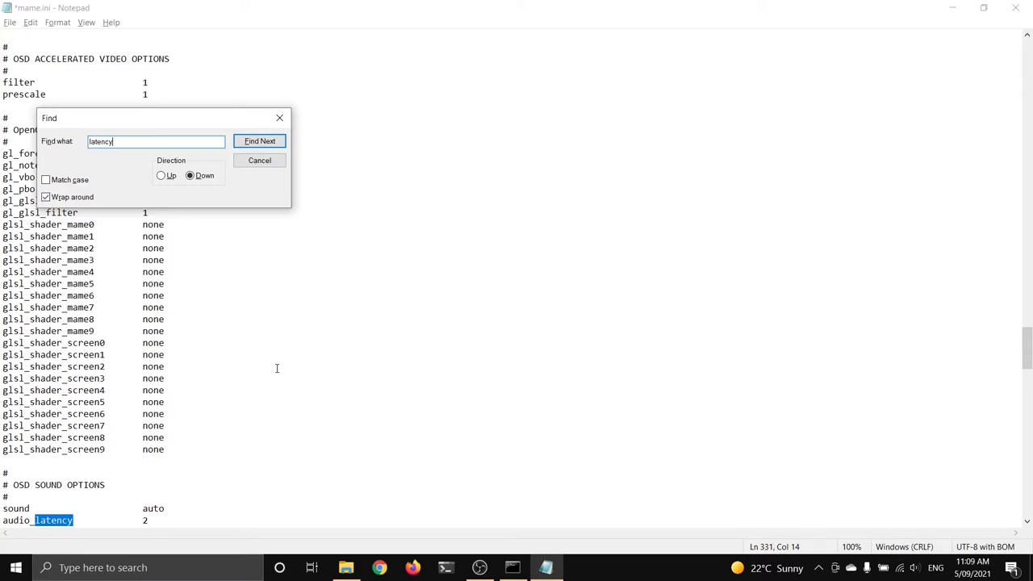
{"action": "left_click", "coordinate": [258, 142]}
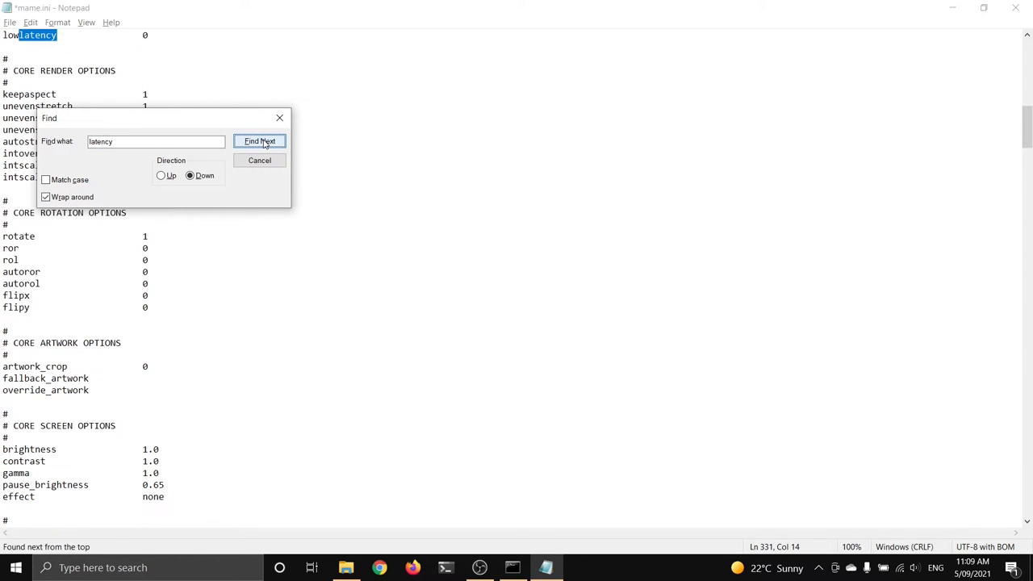
{"action": "left_click", "coordinate": [258, 160]}
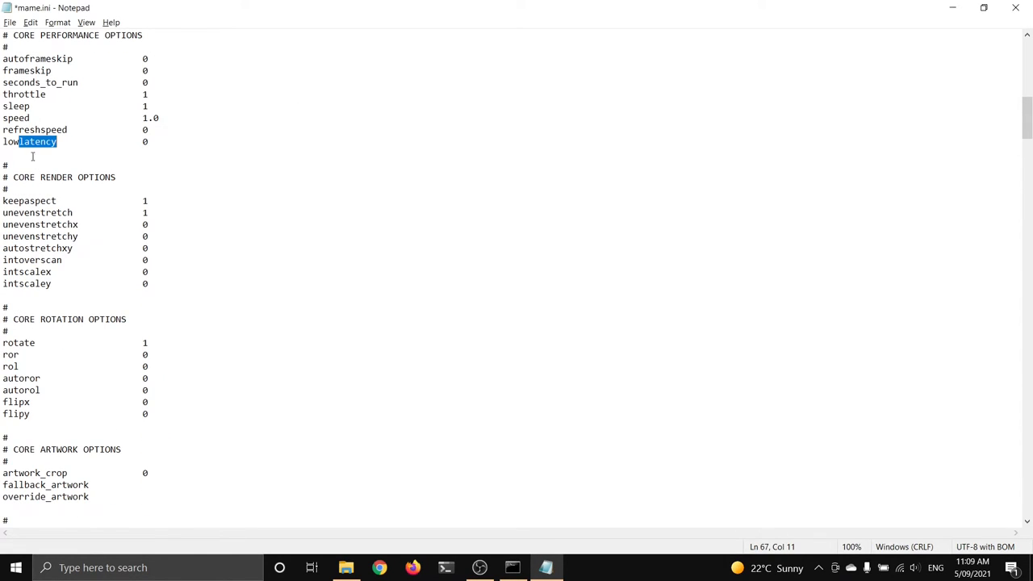
{"action": "left_click", "coordinate": [178, 190]}
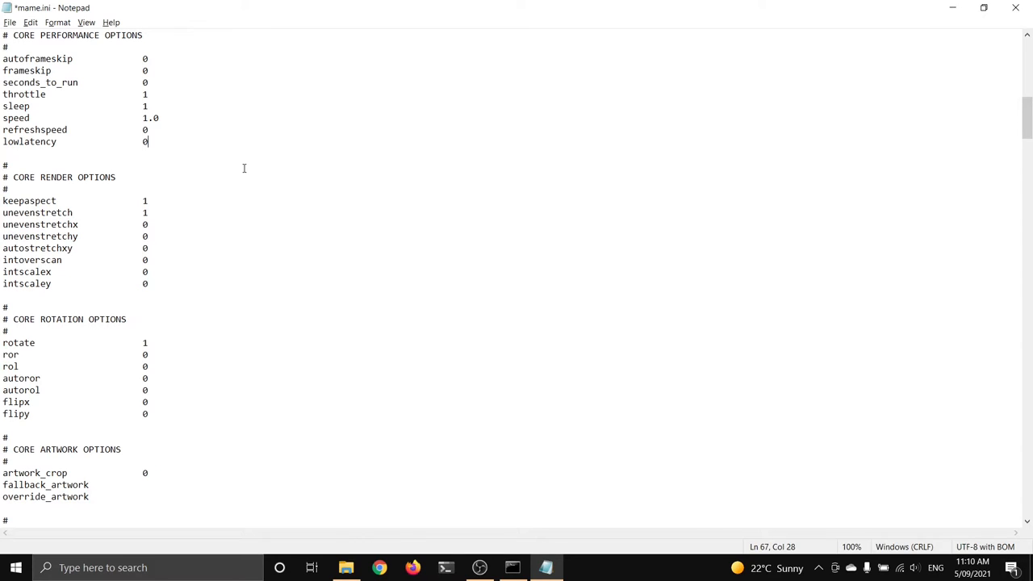
{"action": "type", "text": "1"}
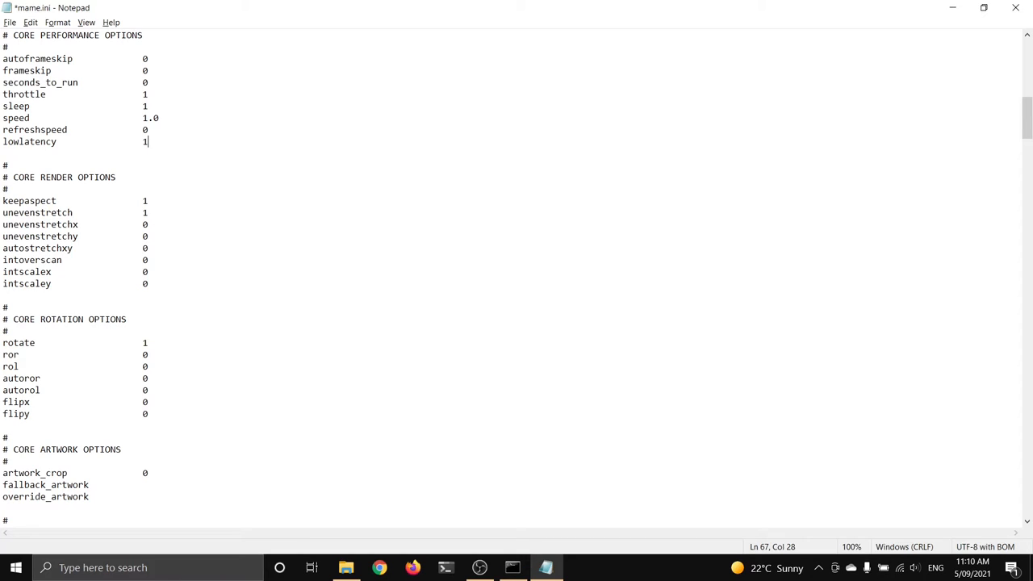
{"action": "mouse_move", "coordinate": [358, 297]}
{"action": "type", "text": "vsync"}
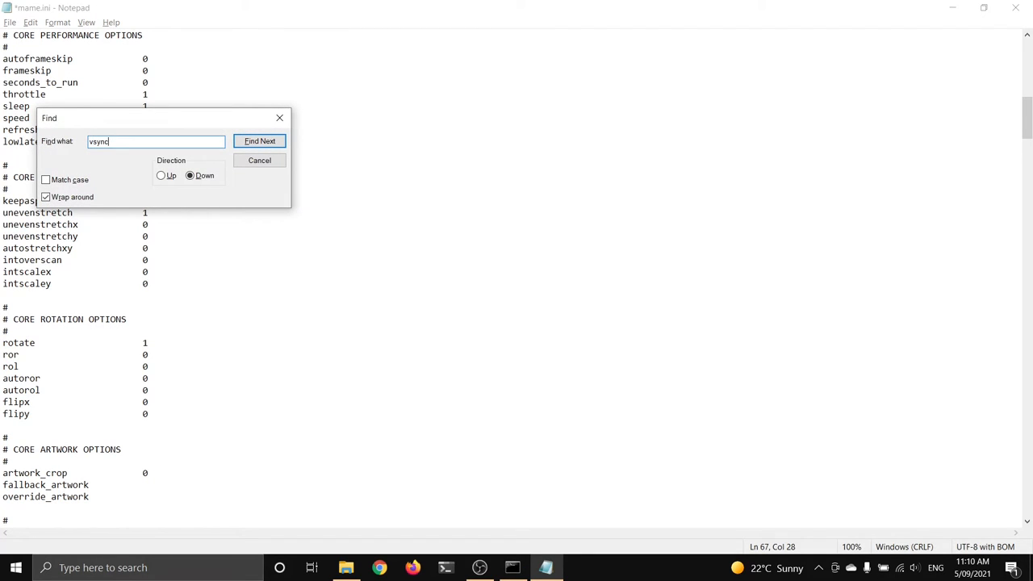
Jump to waitvsync and change its value from 0 to 1
{"action": "left_click", "coordinate": [258, 140]}
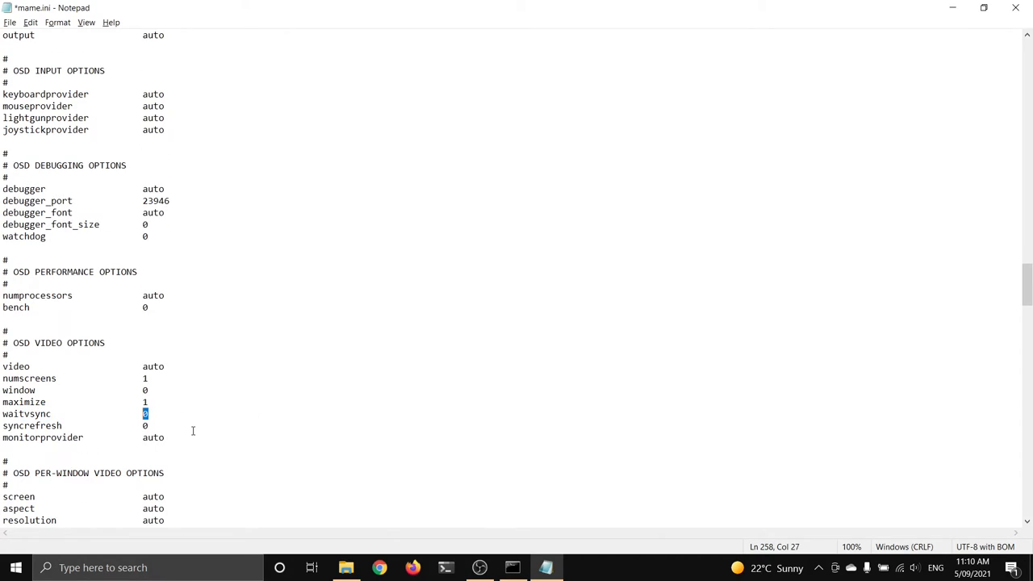
{"action": "type", "text": "1"}
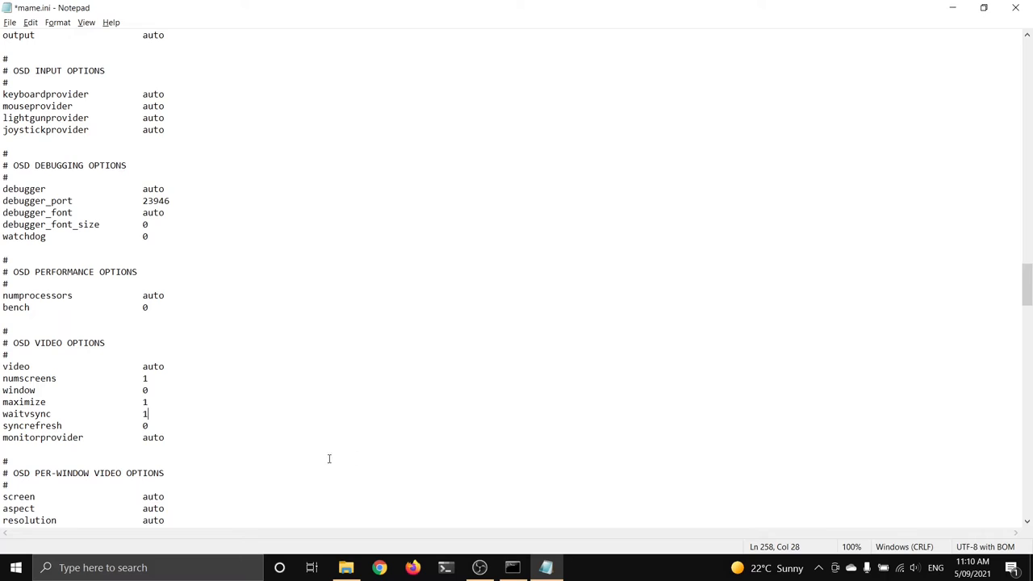
{"action": "mouse_move", "coordinate": [337, 432]}
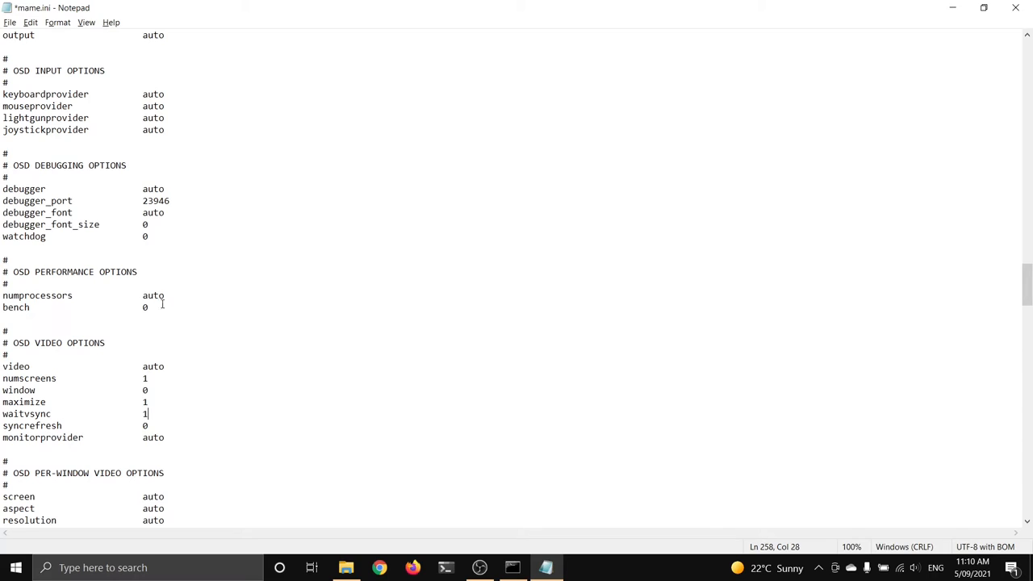
{"action": "mouse_move", "coordinate": [187, 299]}
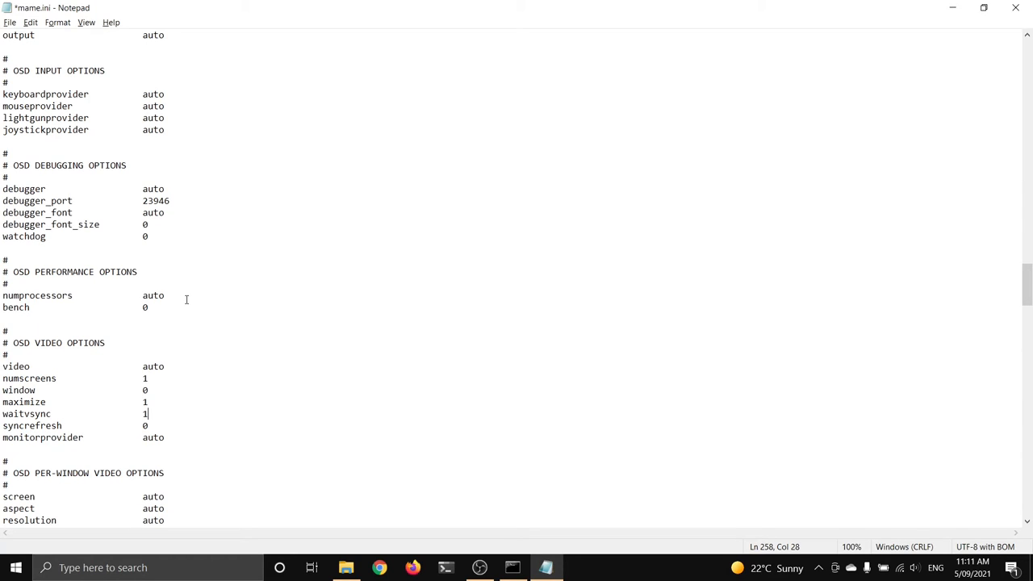
{"action": "mouse_move", "coordinate": [371, 391]}
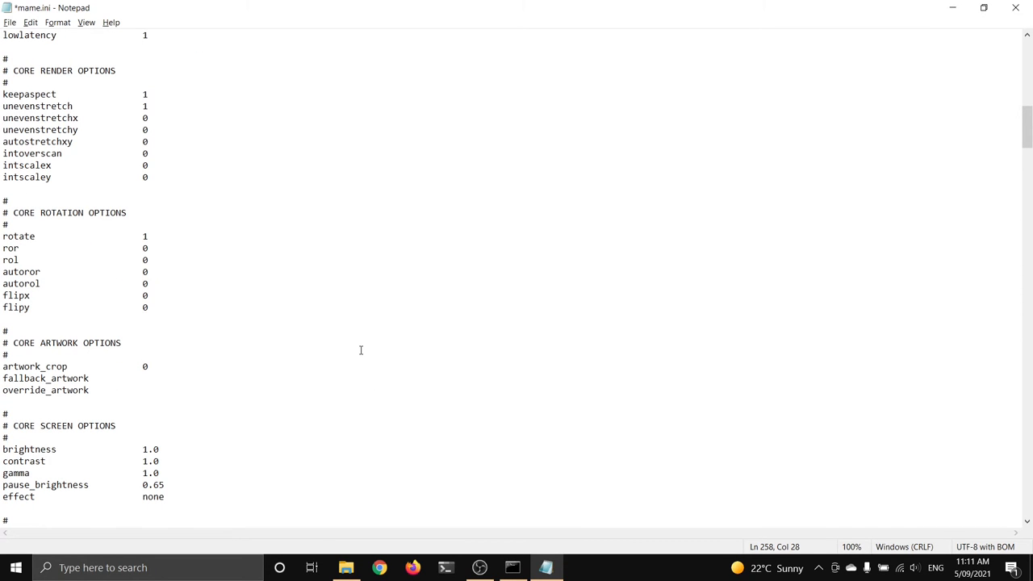
Find the filter option and switch it off so it reads 0
{"action": "key", "text": "ctrl+f"}
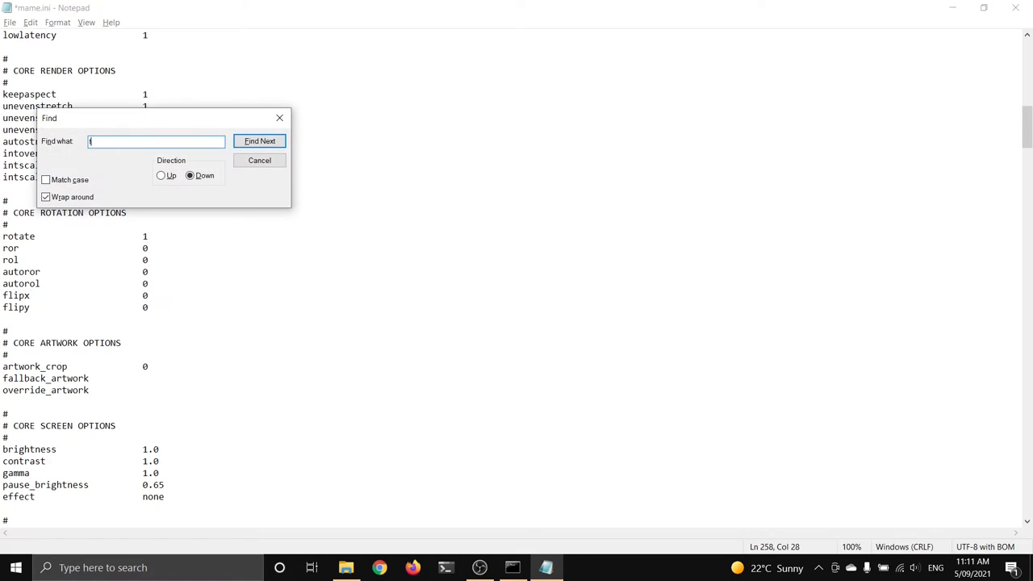
{"action": "left_click", "coordinate": [258, 140]}
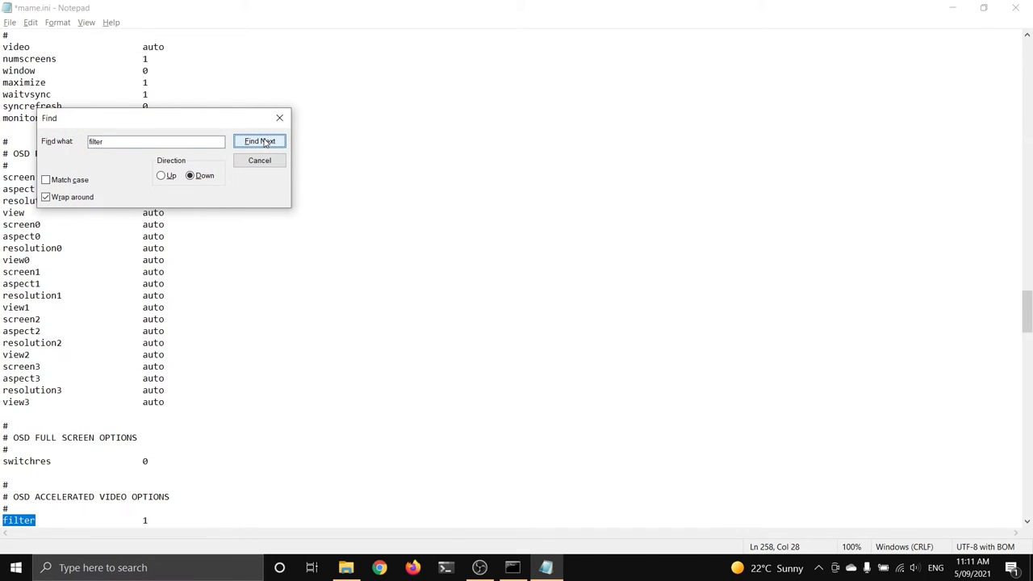
{"action": "left_click", "coordinate": [258, 140]}
{"action": "type", "text": "0"}
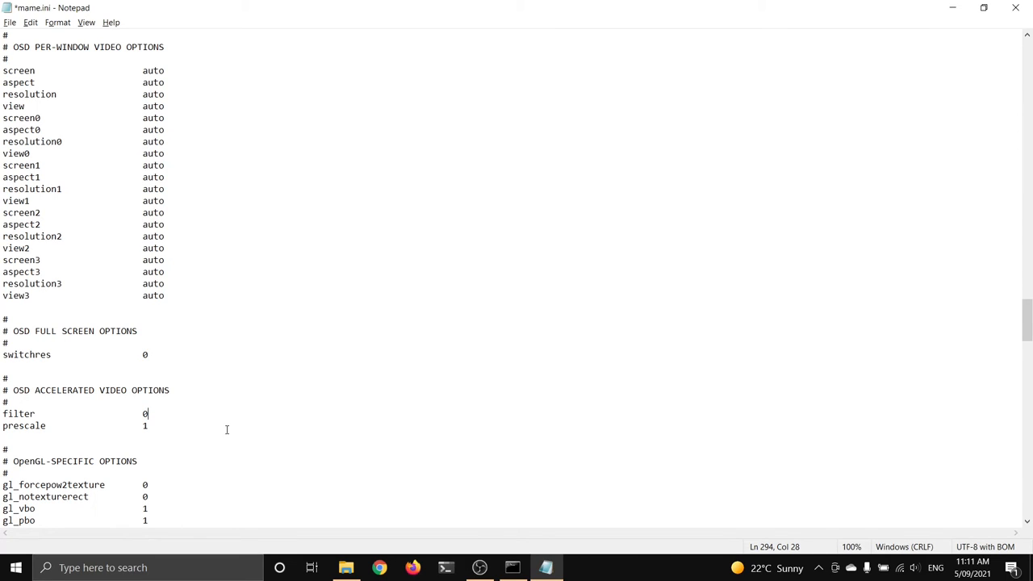
{"action": "key", "text": "ctrl+f"}
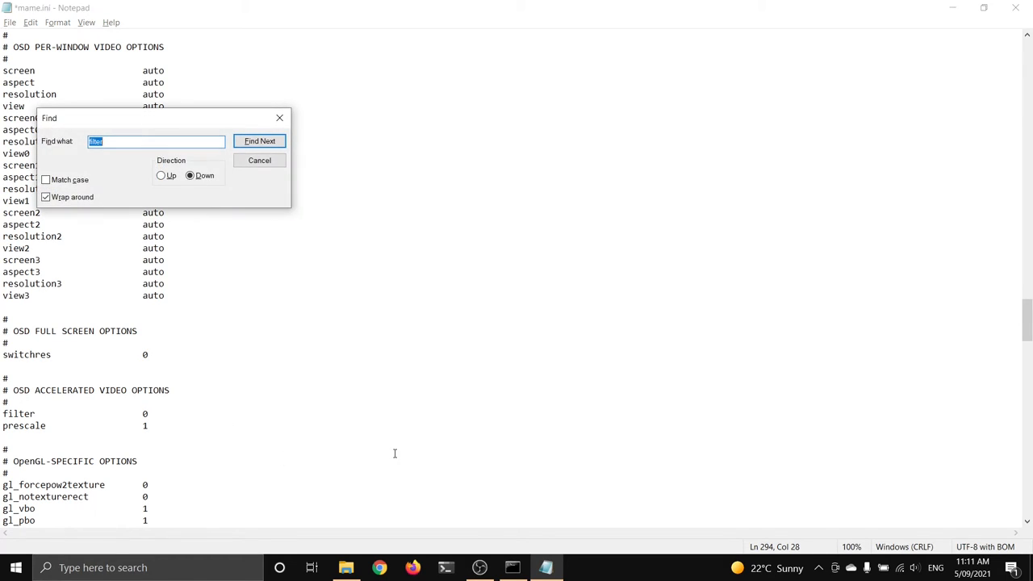
{"action": "left_click", "coordinate": [258, 141]}
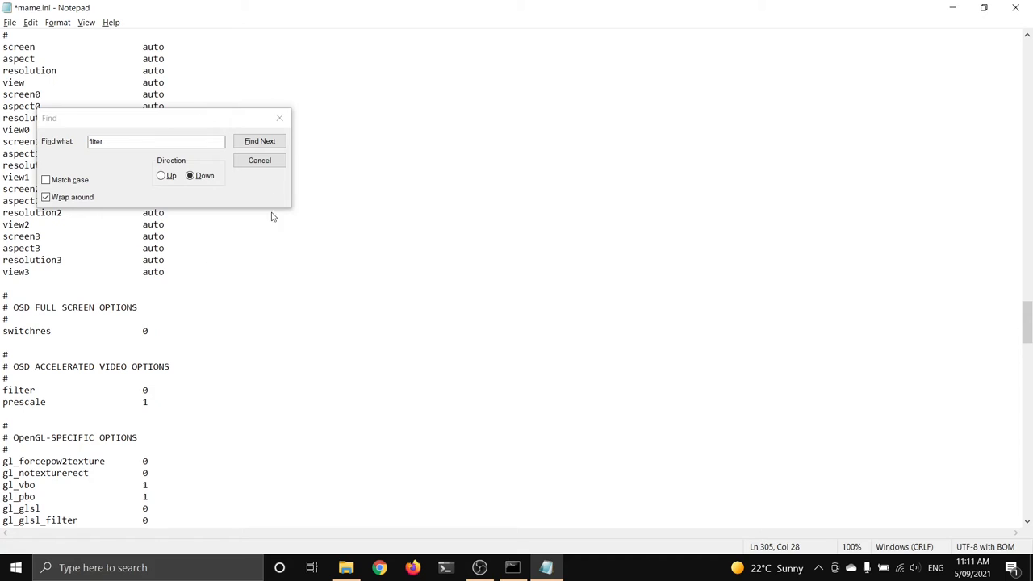
Search for 'bilinear', landing on snapbilinear set to 1, then dismiss the search
{"action": "left_click", "coordinate": [258, 140]}
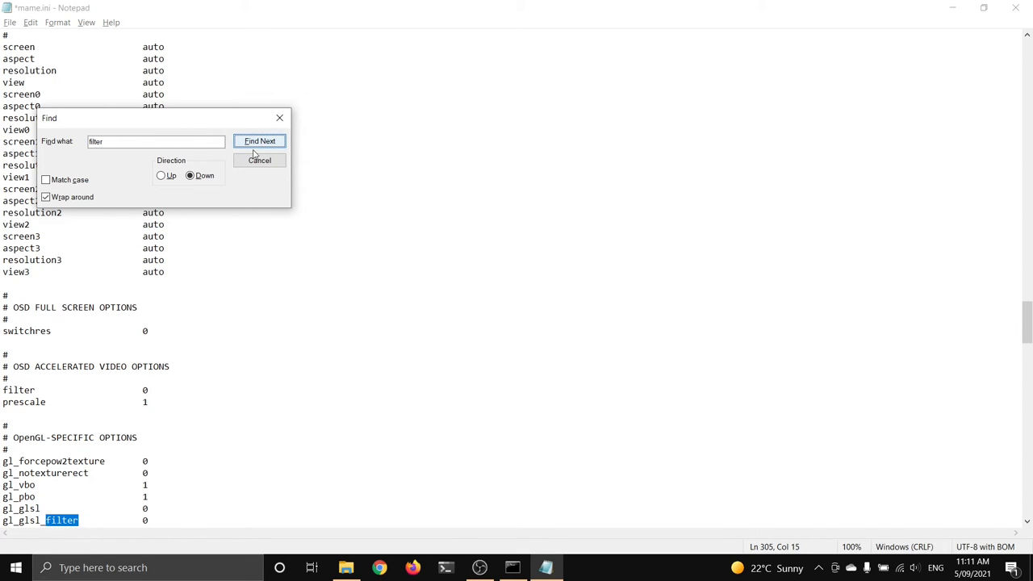
{"action": "type", "text": "b"}
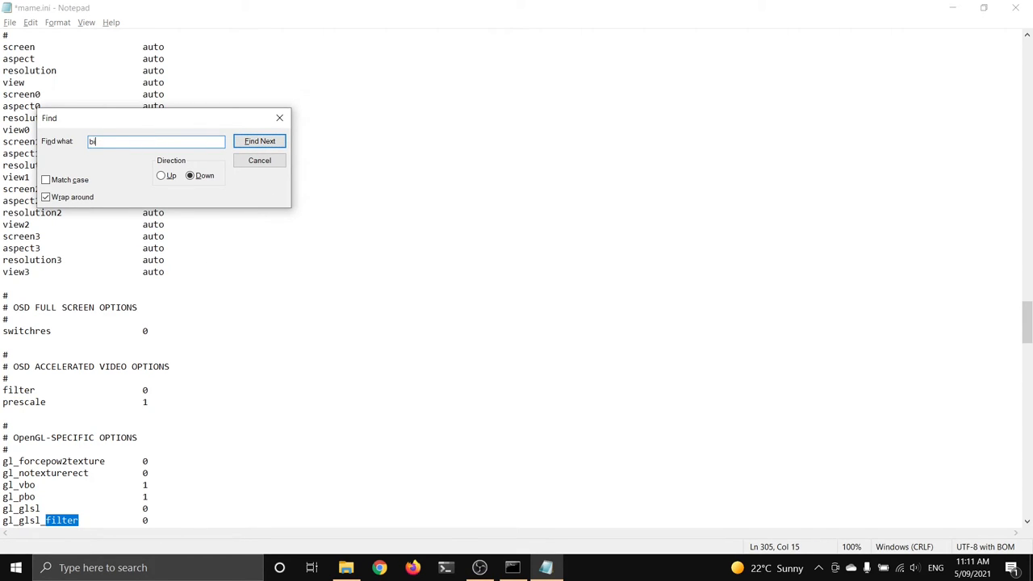
{"action": "type", "text": "ilinear"}
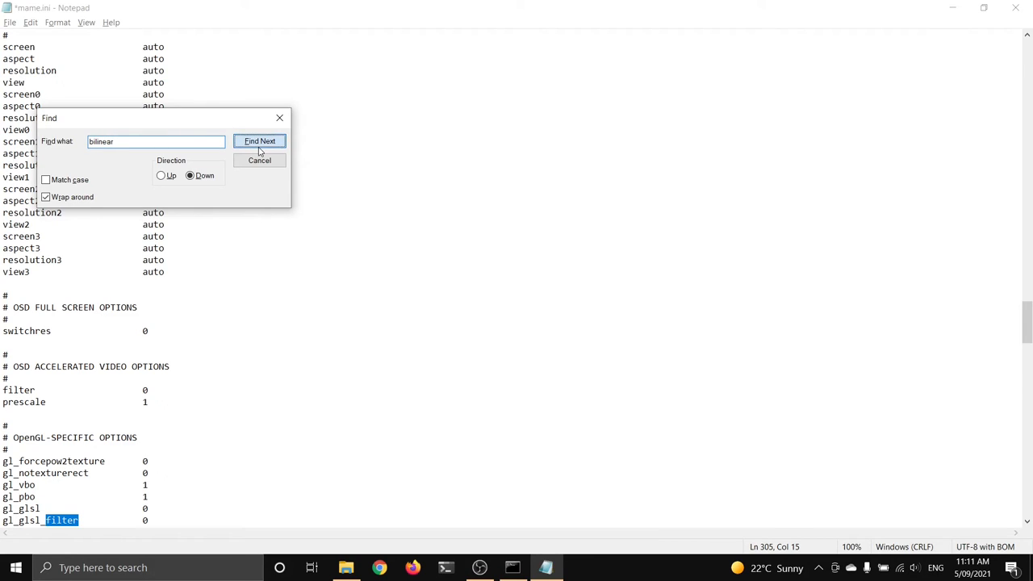
{"action": "left_click", "coordinate": [258, 140]}
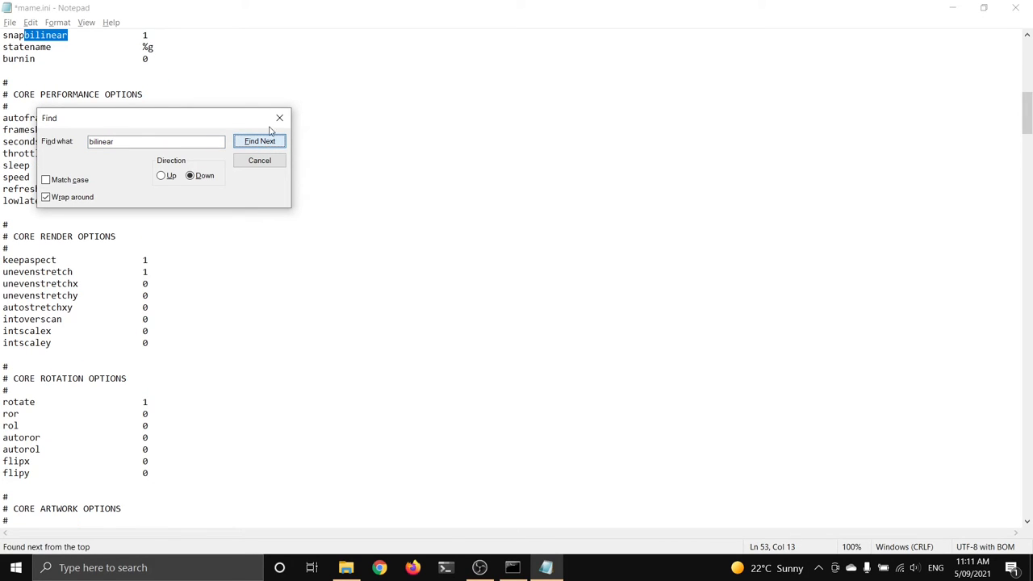
{"action": "left_click", "coordinate": [258, 160]}
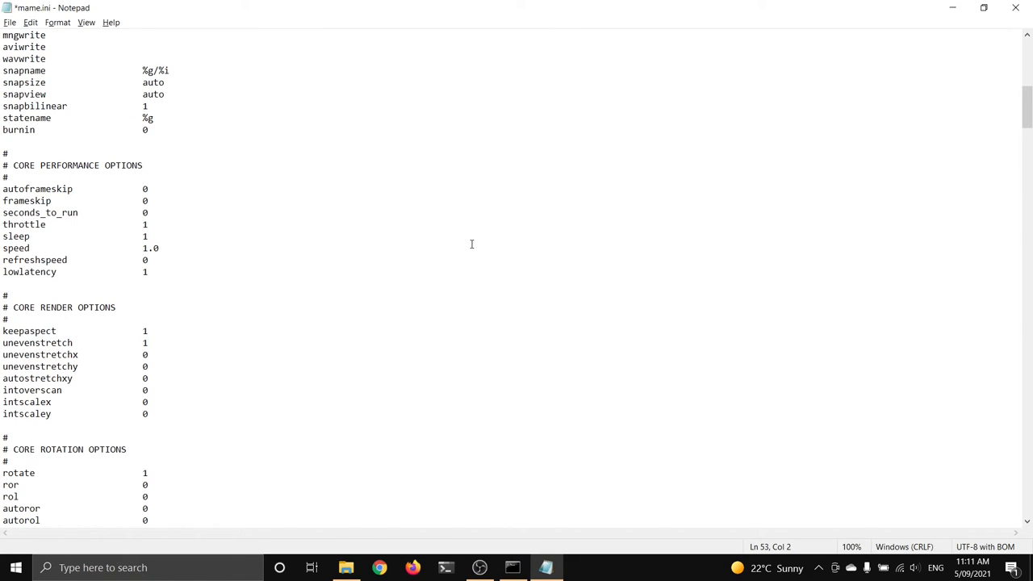
{"action": "mouse_move", "coordinate": [103, 68]}
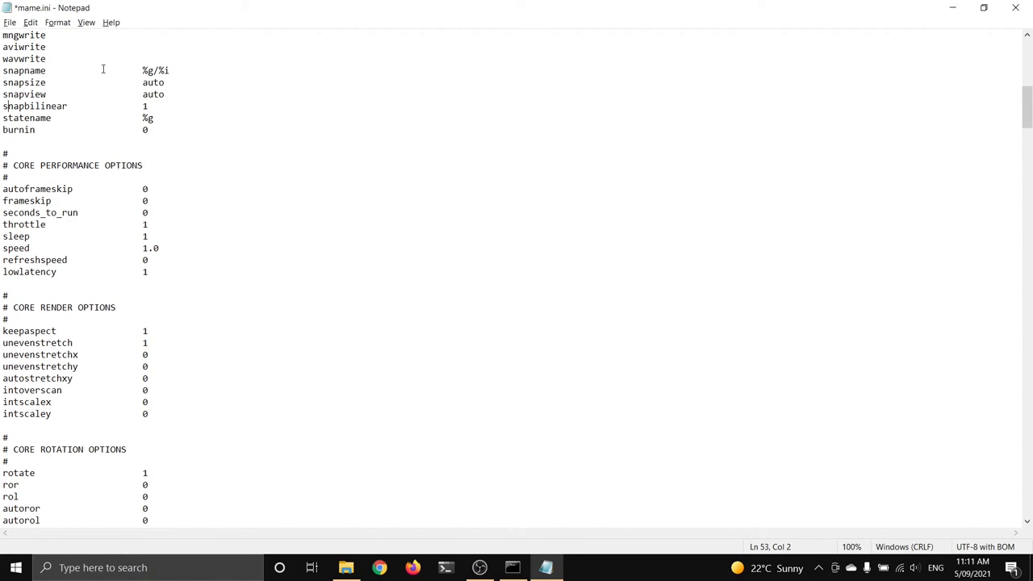
{"action": "mouse_move", "coordinate": [321, 363]}
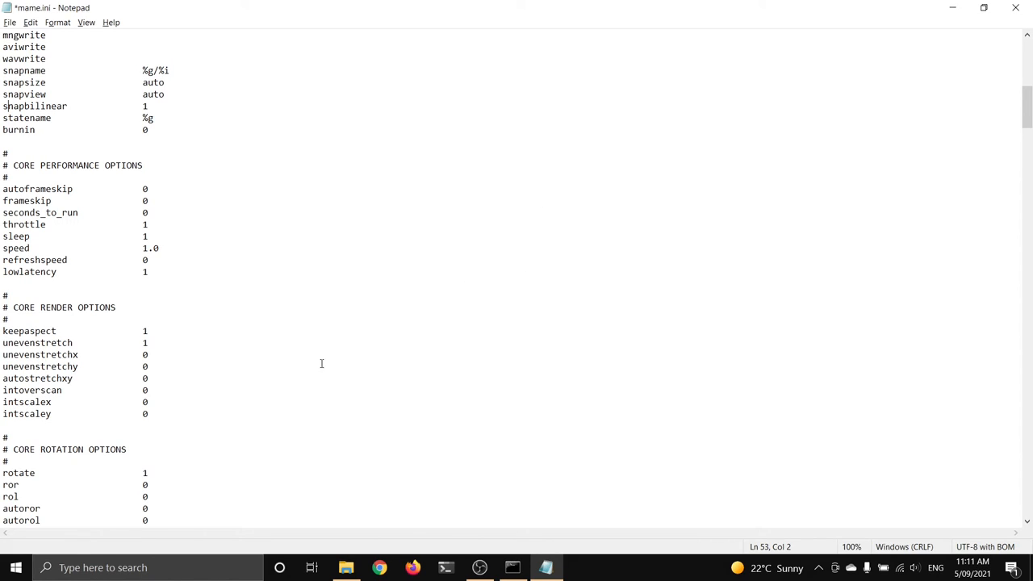
{"action": "mouse_move", "coordinate": [493, 245]}
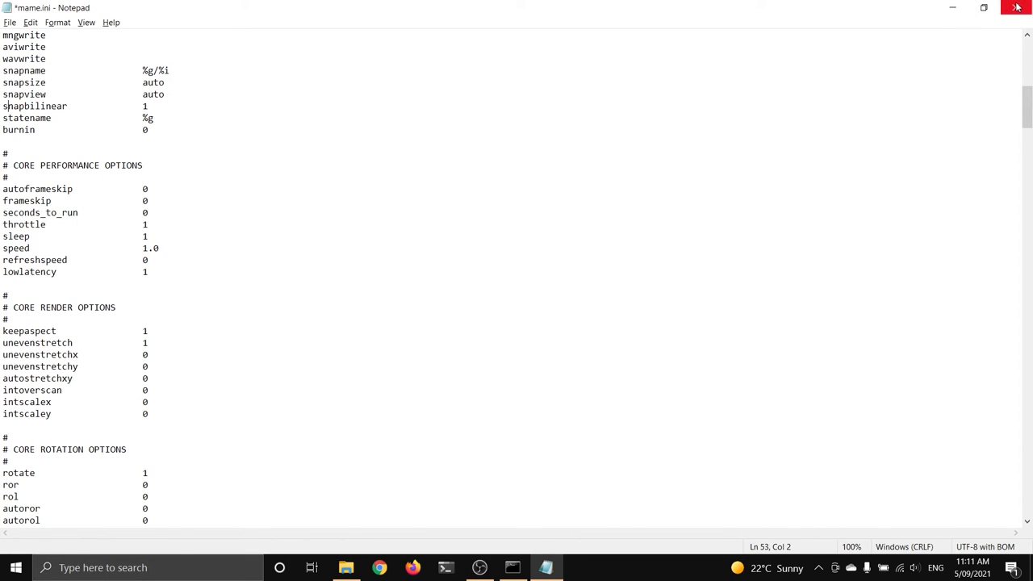
Close Notepad saving mame.ini, then launch mame.exe from C:\games\mame to its game list
{"action": "left_click", "coordinate": [1017, 7]}
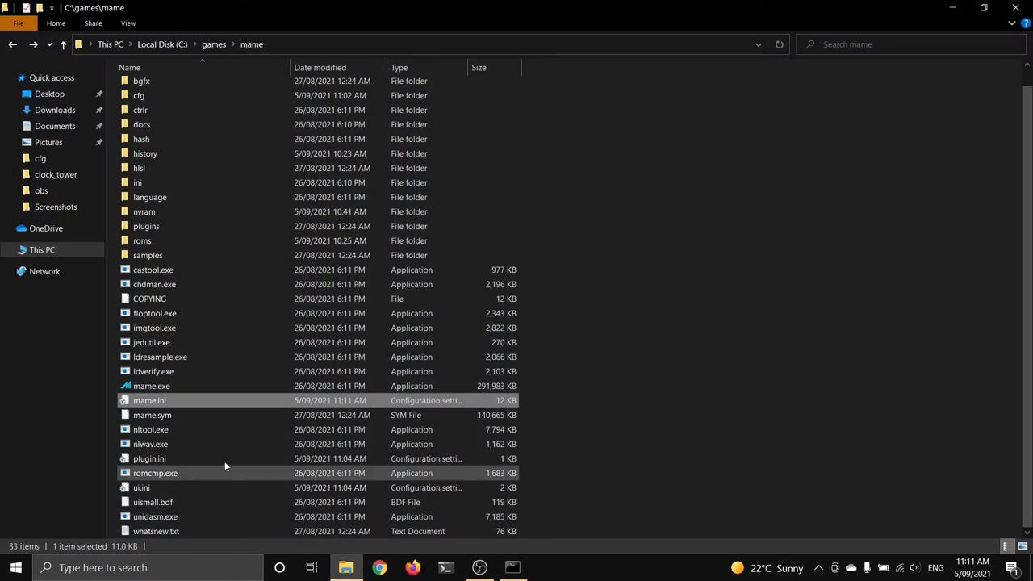
{"action": "left_click", "coordinate": [152, 386]}
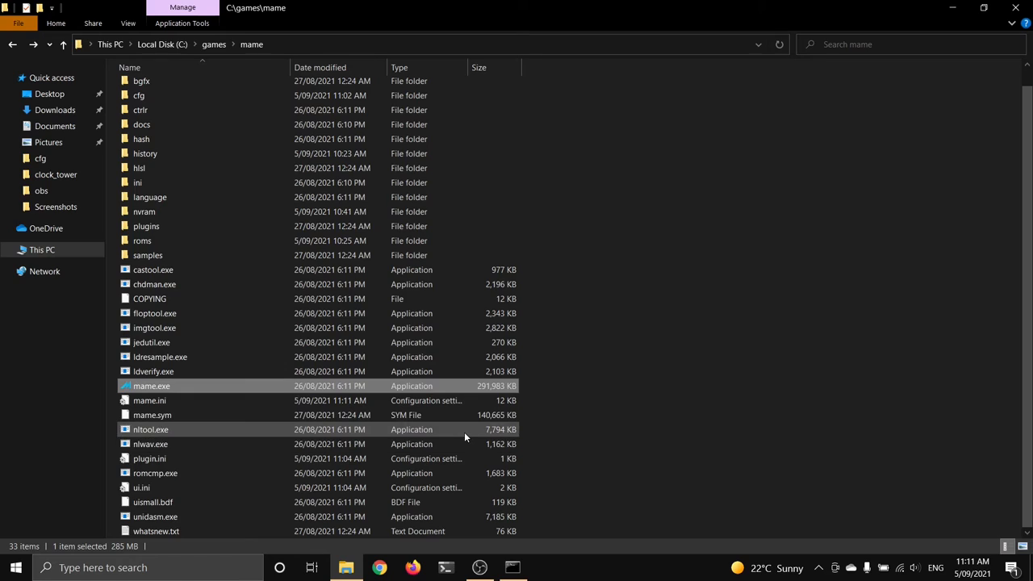
{"action": "double_click", "coordinate": [152, 386]}
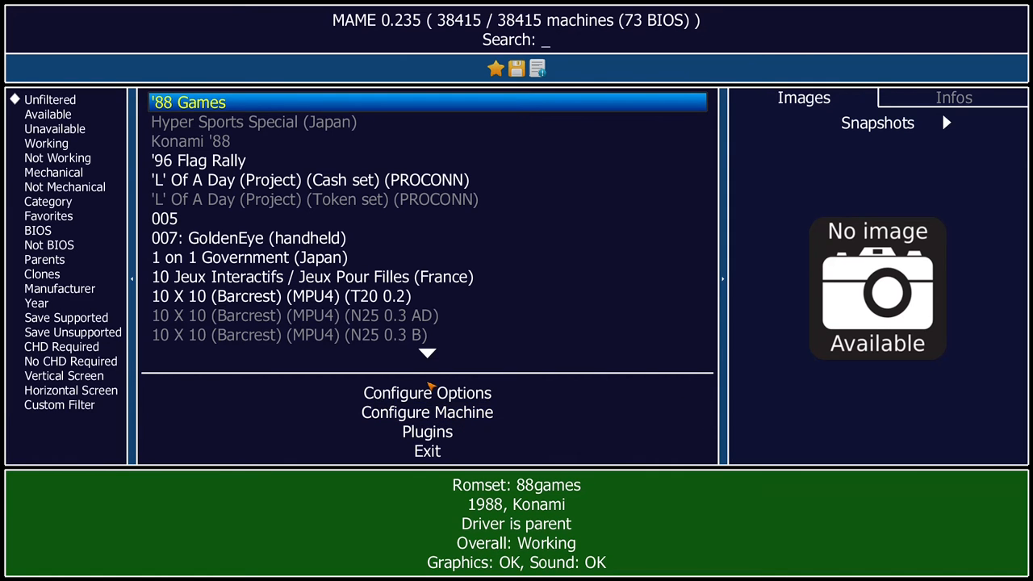